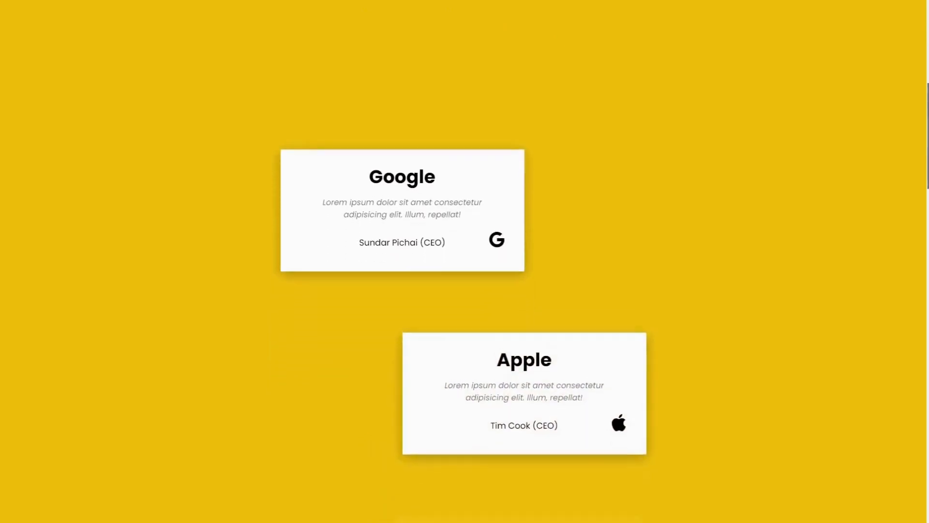
Scroll through the Chrome demo to watch company cards slide in from alternating sides
scroll(down, 3)
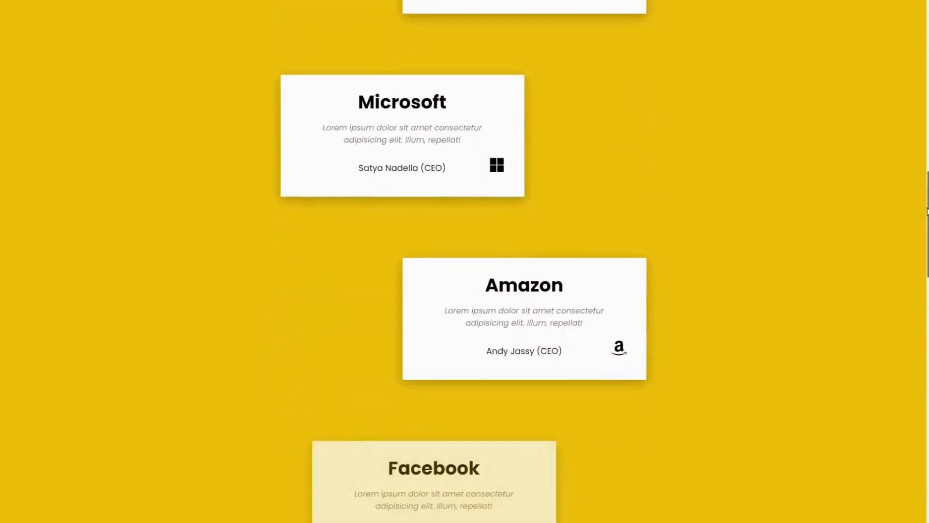
scroll(down, 3)
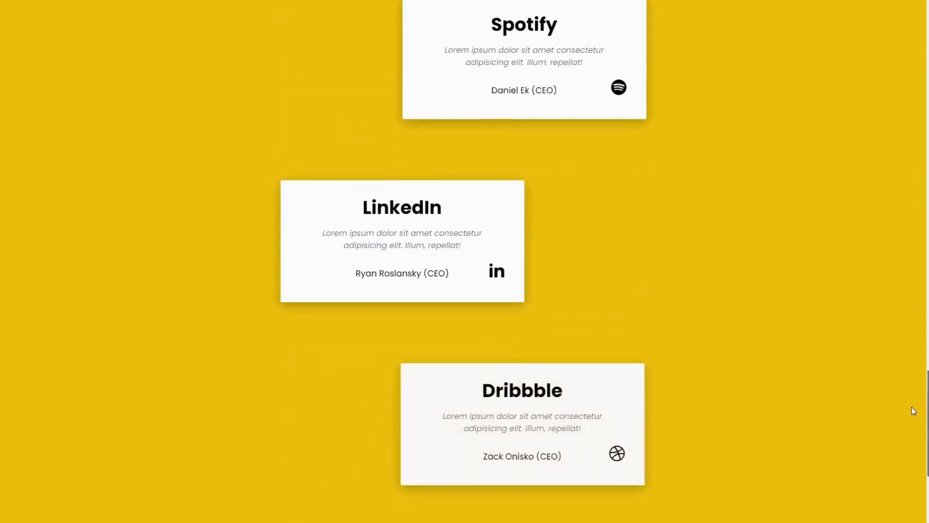
scroll(down, 3)
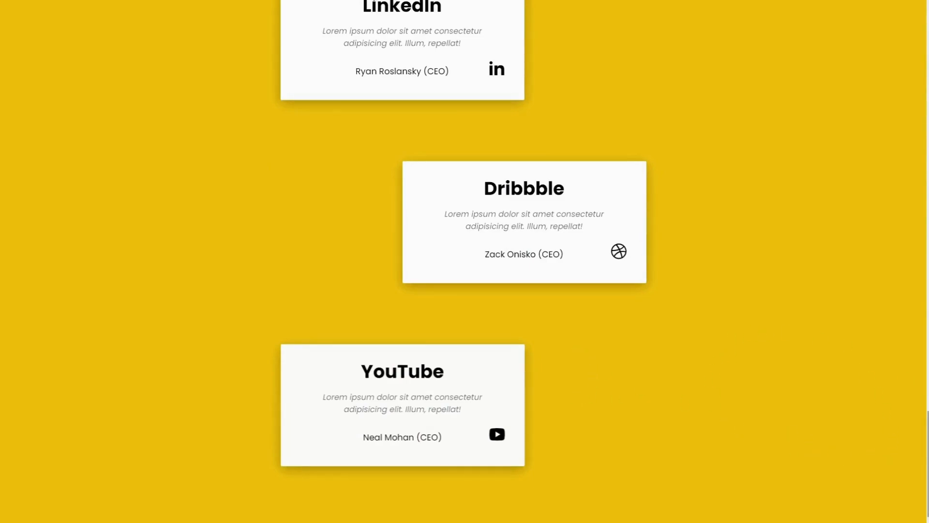
scroll(down, 3)
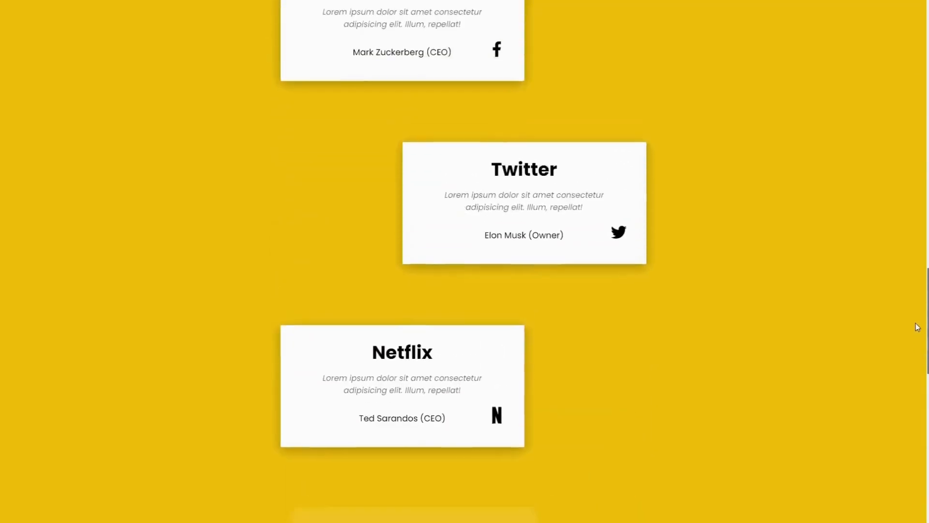
scroll(down, 3)
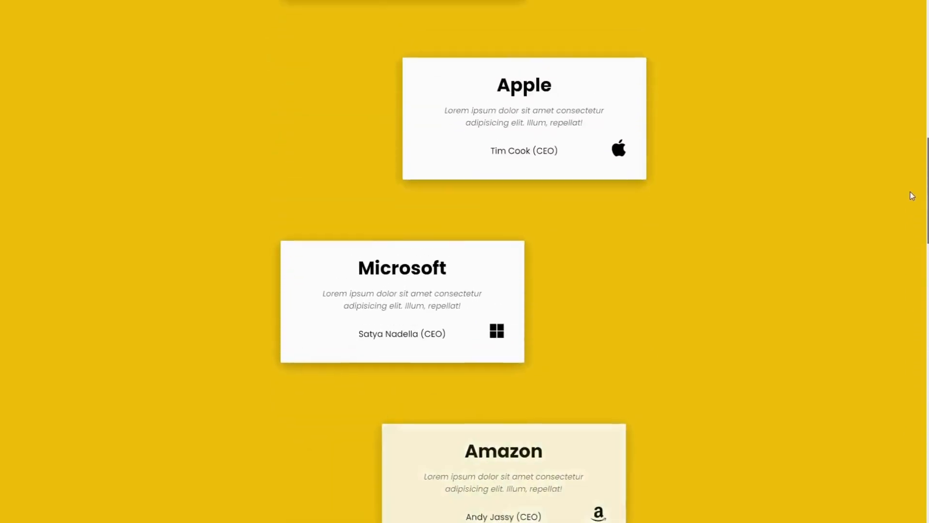
scroll(down, 3)
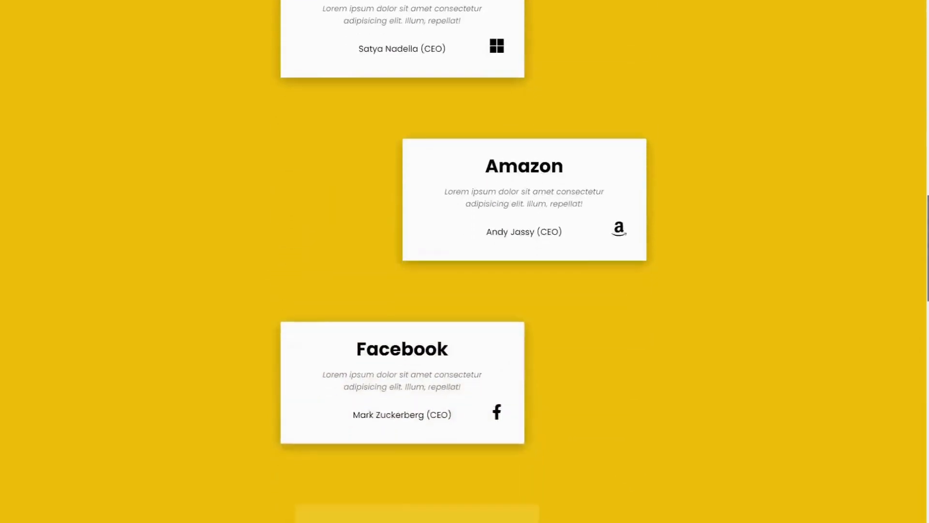
scroll(down, 3)
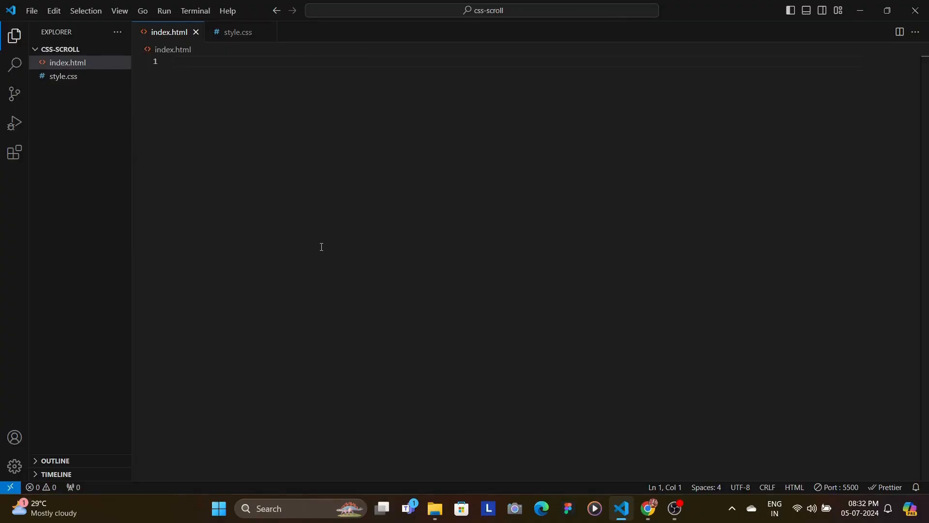
Insert the Emmet HTML boilerplate titled 'Scroll Animation' and place the cursor inside body
key(Enter)
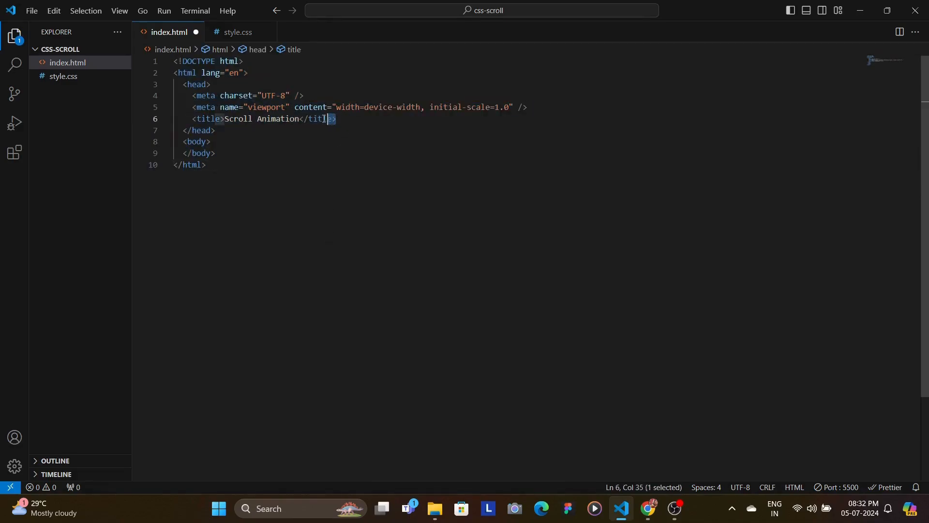
click(212, 142)
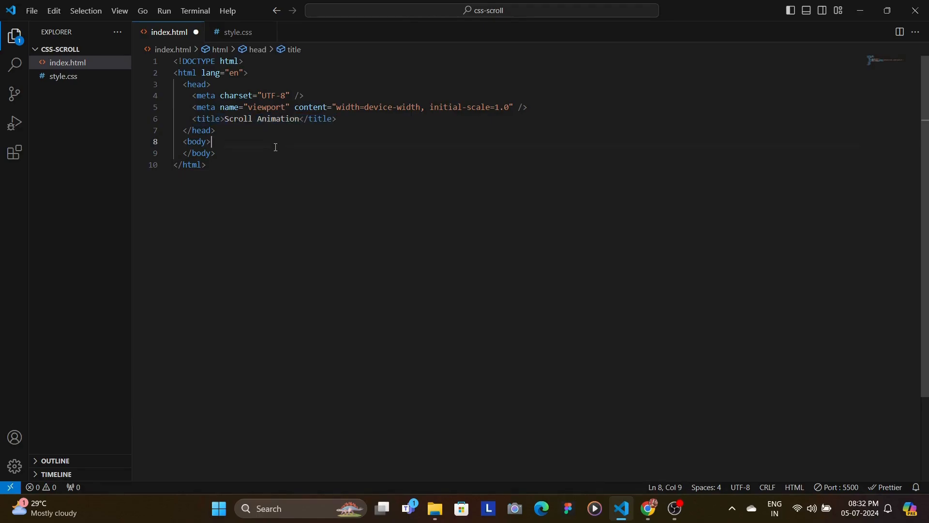
click(211, 142)
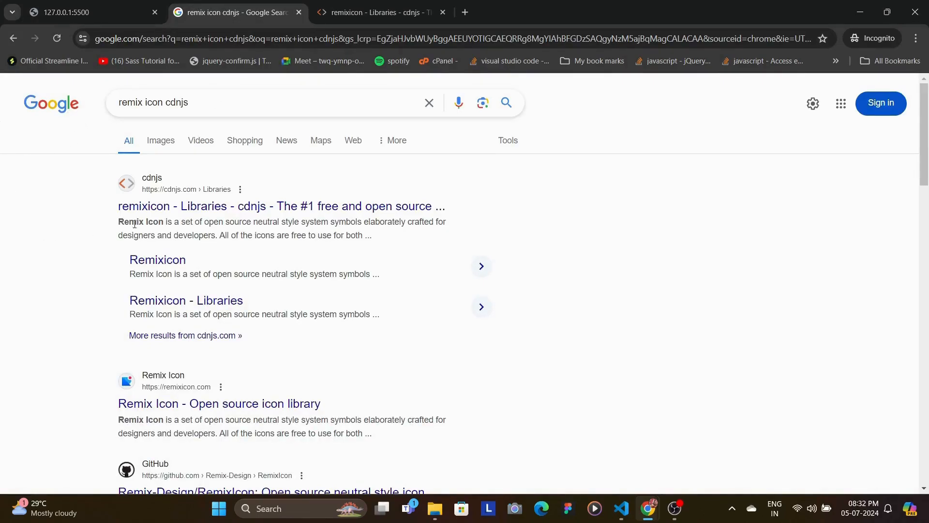
mouse_move(199, 206)
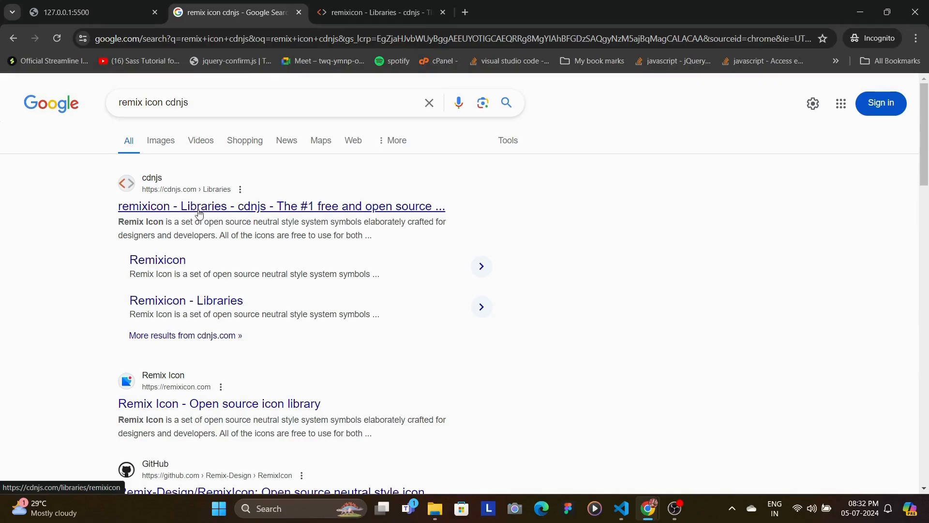
Open the cdnjs remixicon page and select version 4.2.0 to list its stylesheets
click(379, 11)
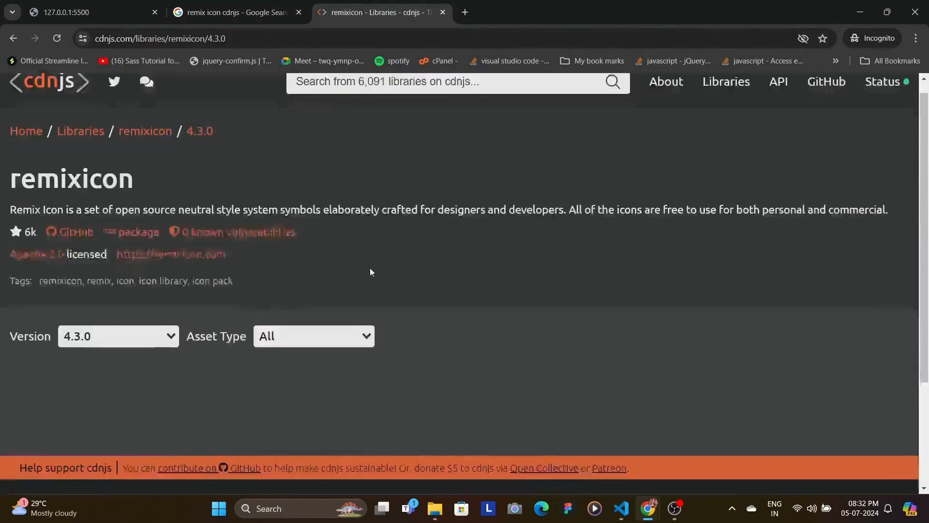
scroll(down, 3)
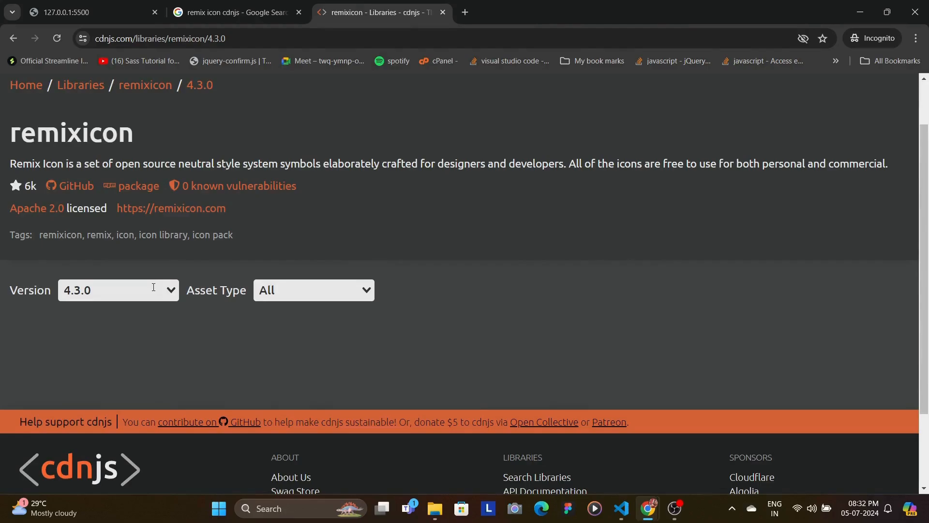
click(118, 290)
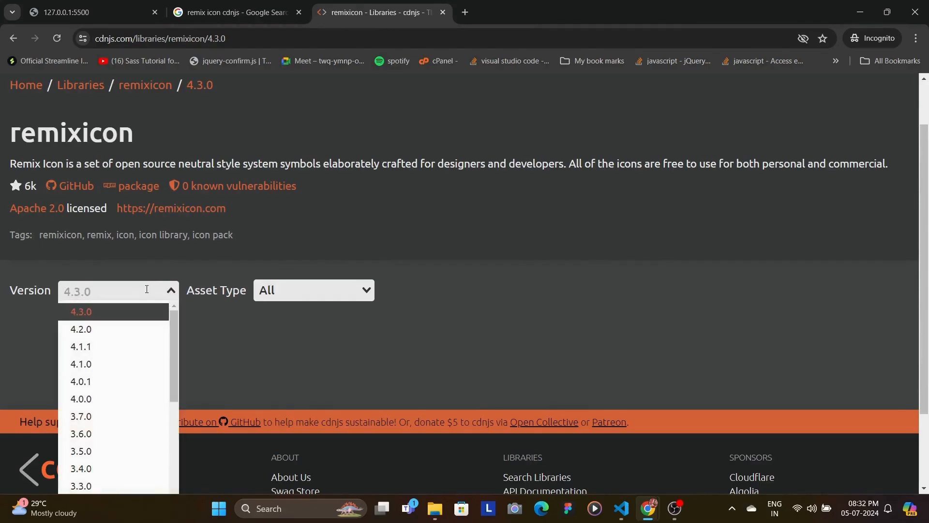
click(80, 329)
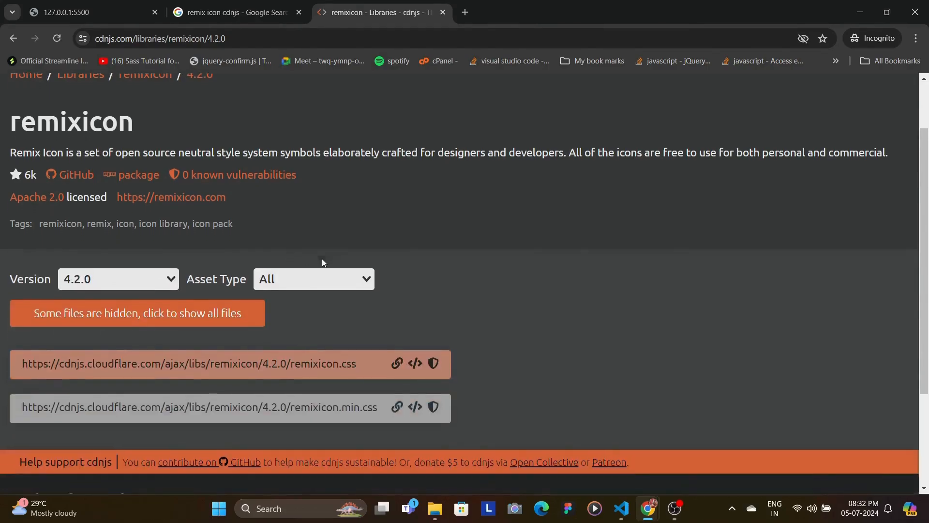
scroll(down, 3)
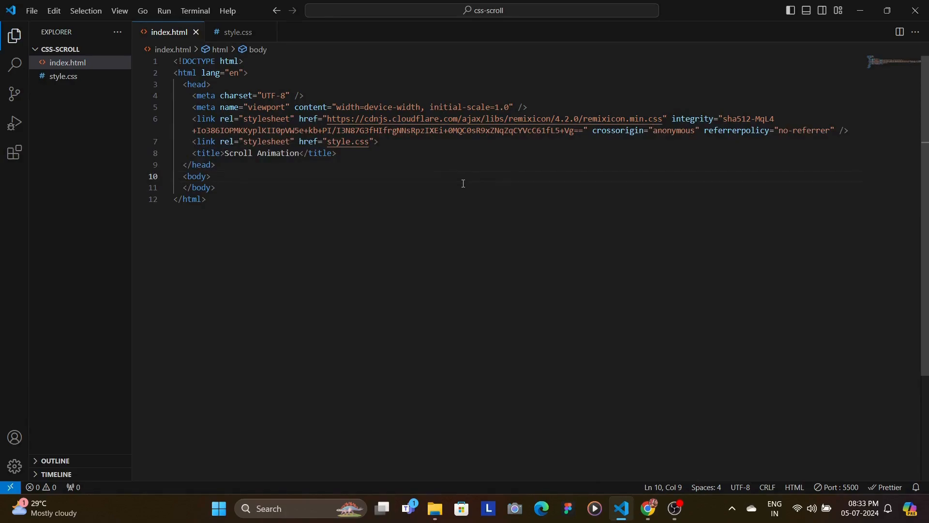
Add the 'Scroll To See Magic!' h1 and a Google card with Sundar Pichai (CEO) and ri-google-fill icon
text(<h1>Scroll To See Magic!</h1>)
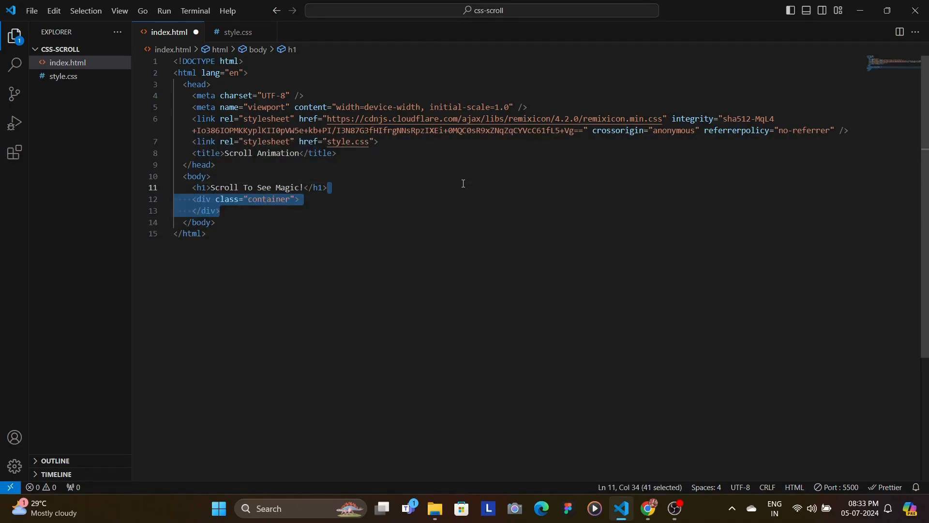
click(463, 183)
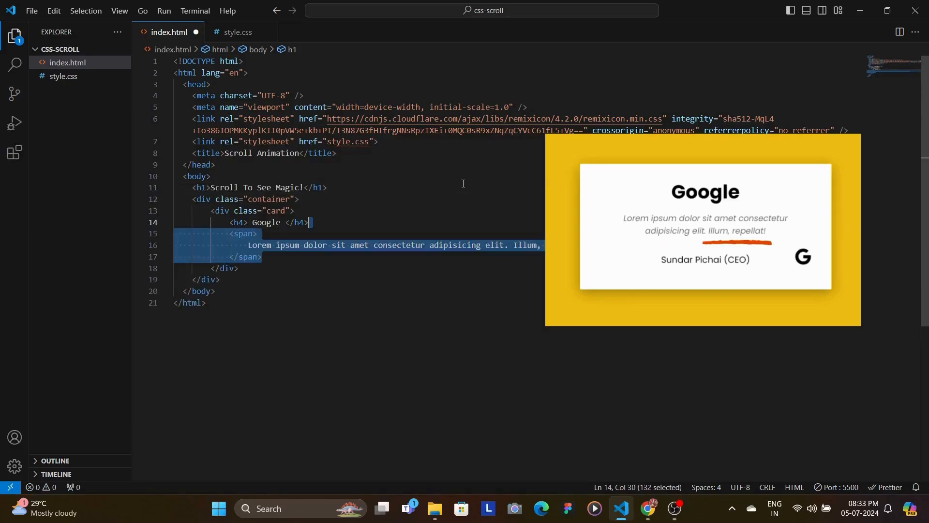
click(326, 187)
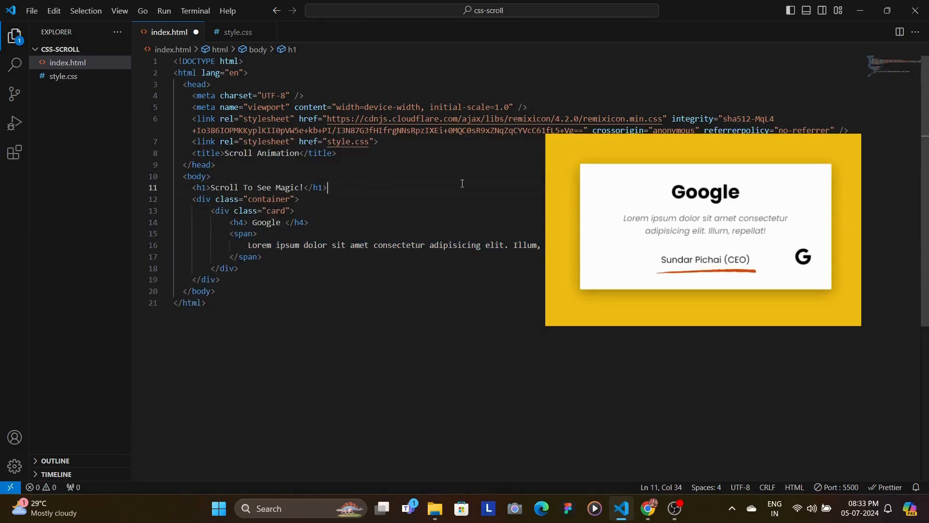
text(<p>Sundar Pichai (CEO)</p>)
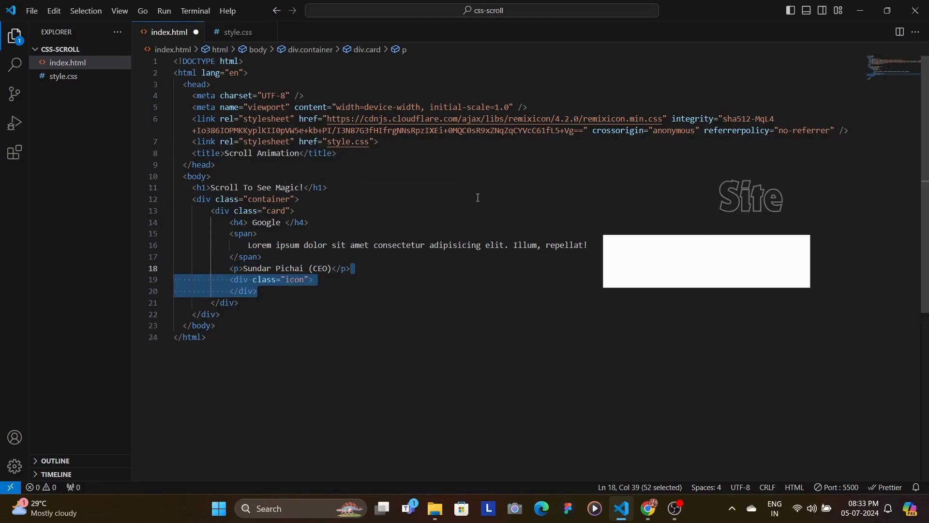
text(<i class="ri-google-fill"></i>)
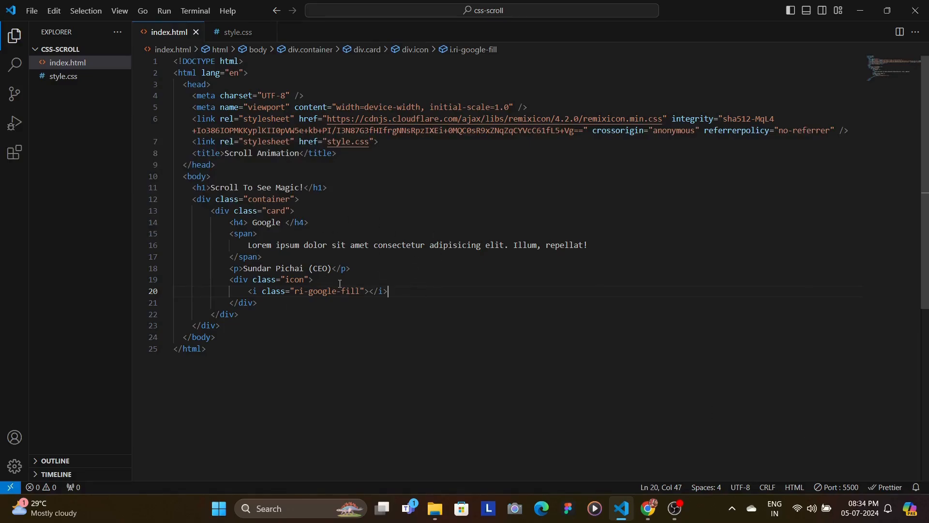
mouse_move(314, 215)
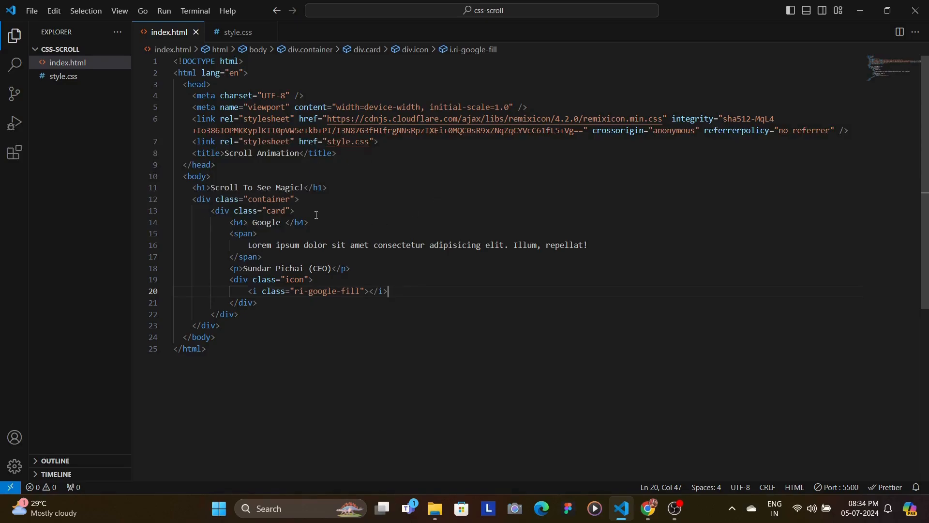
mouse_move(478, 280)
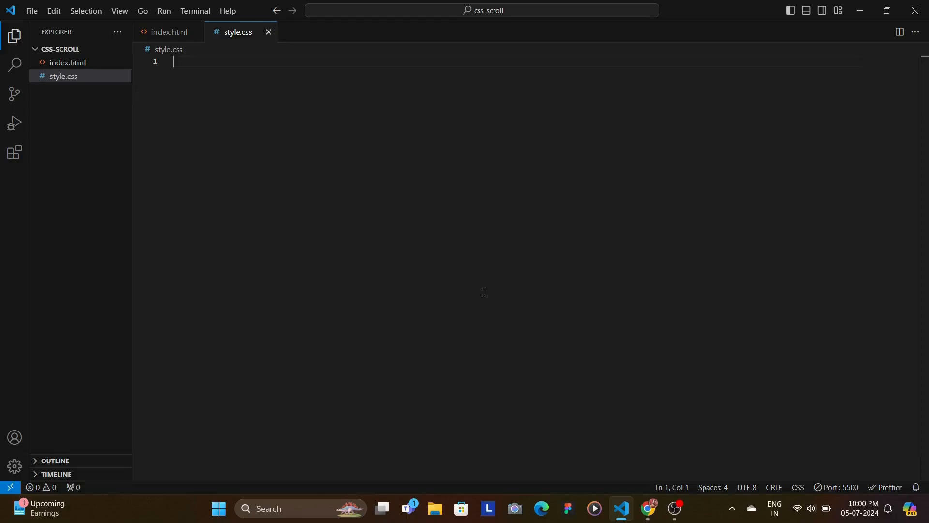
mouse_move(473, 296)
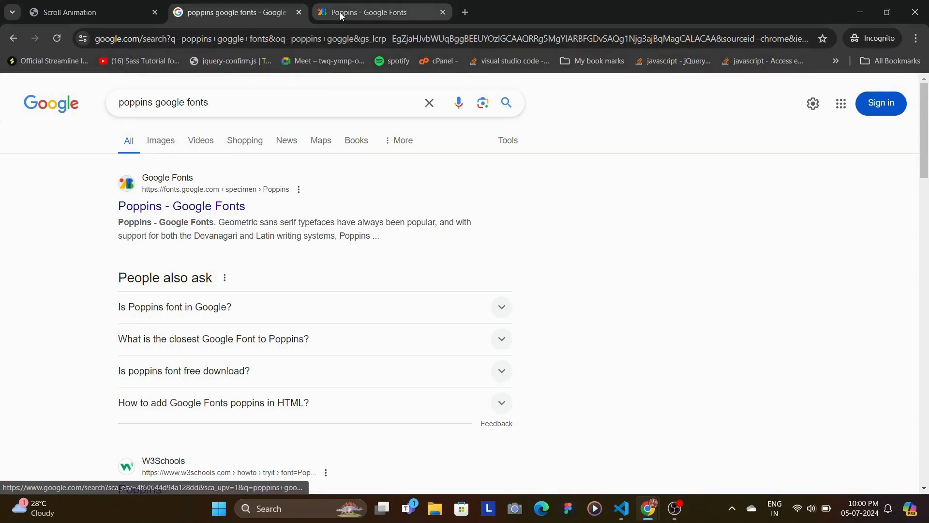
click(367, 12)
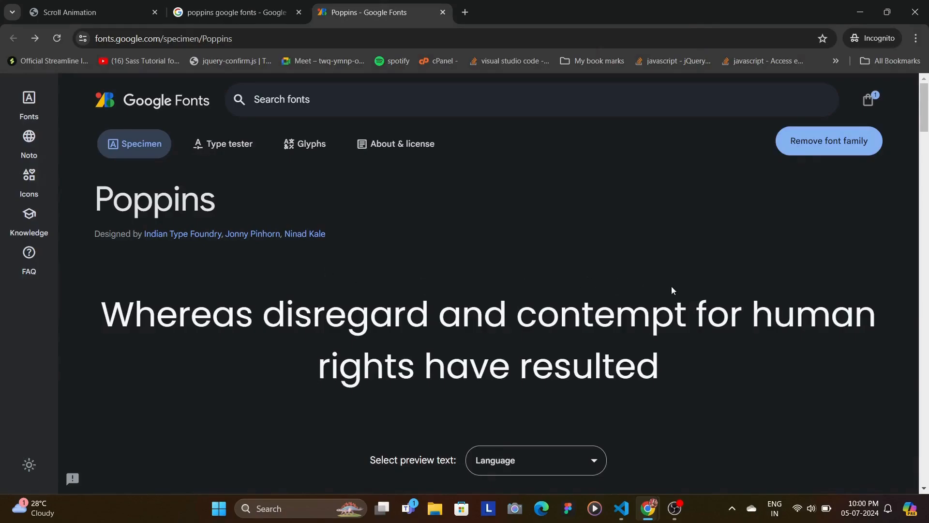
scroll(down, 3)
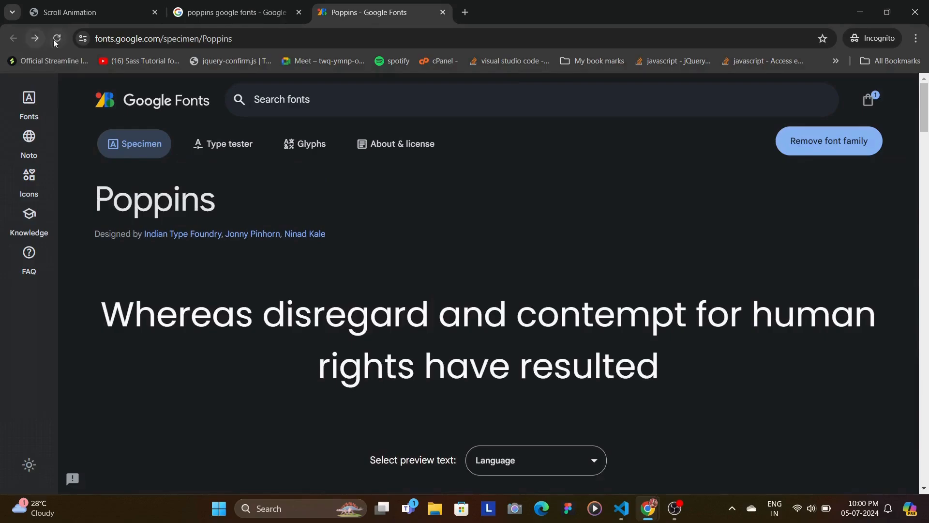
click(828, 140)
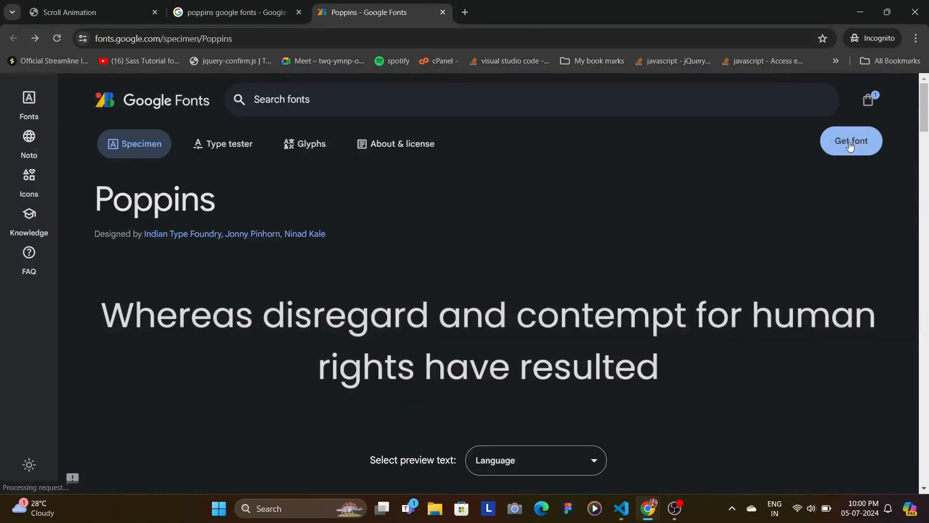
click(850, 141)
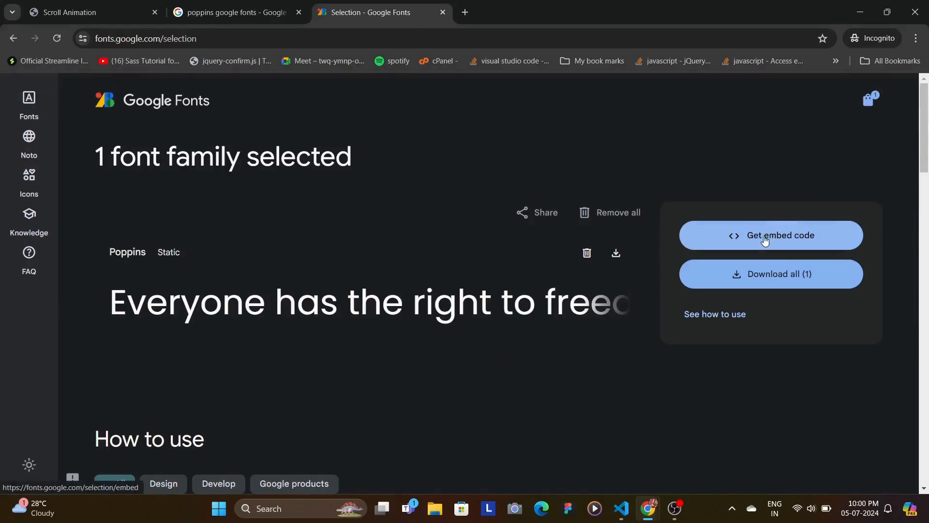
click(770, 235)
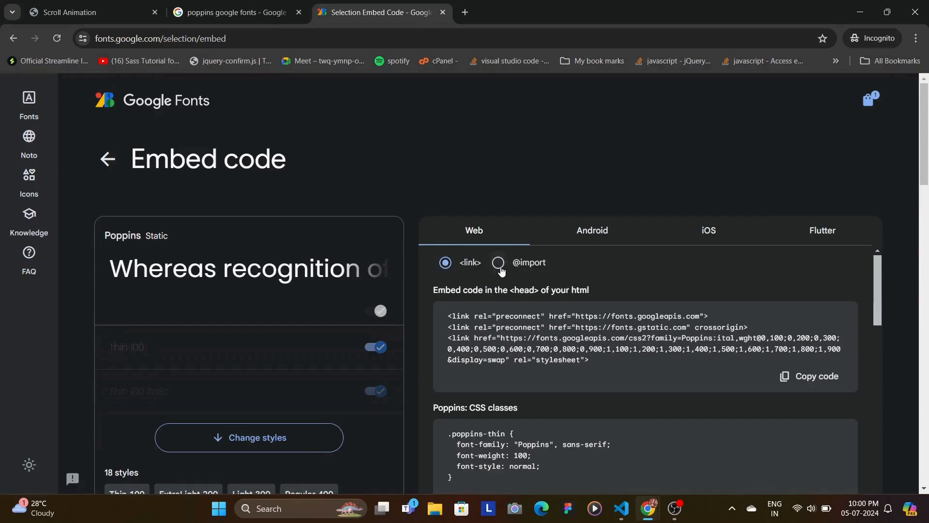
click(498, 262)
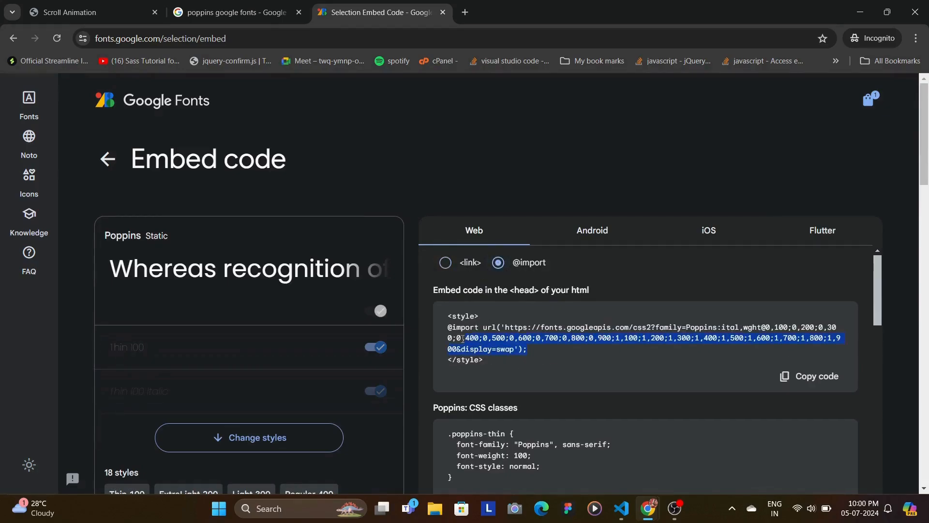
click(621, 512)
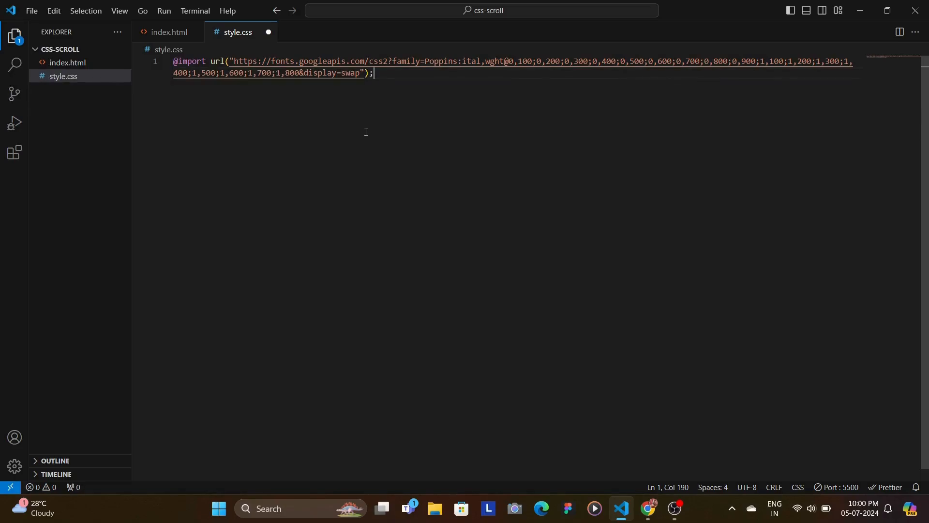
Write body, h1 and flex .container rules with 40vh margin-block, 100px padding-block and 100px gap
text(body {)
text(h1 {)
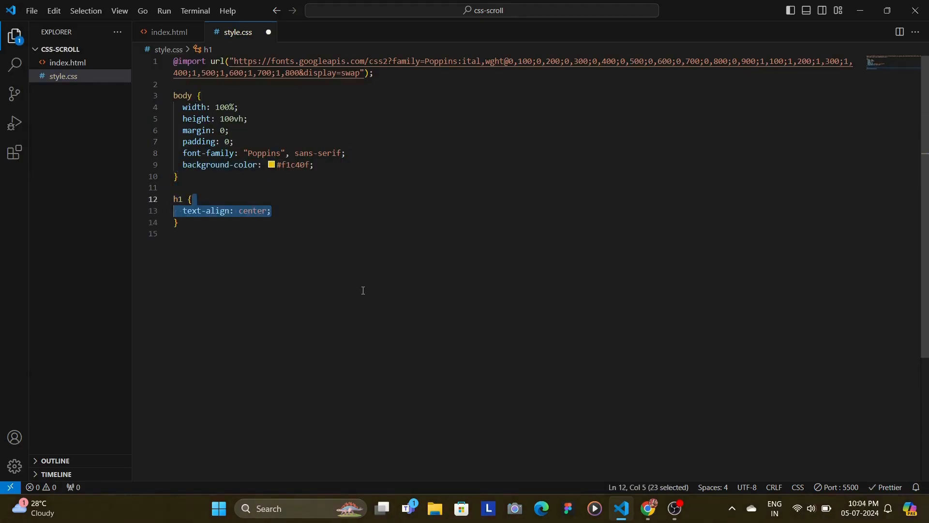
text(margin-block: 40vh;)
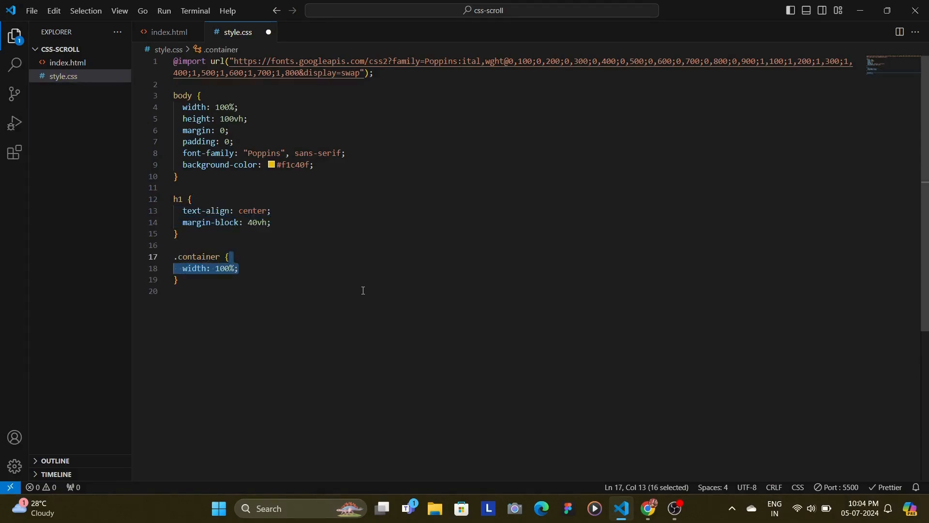
text(display: flex;)
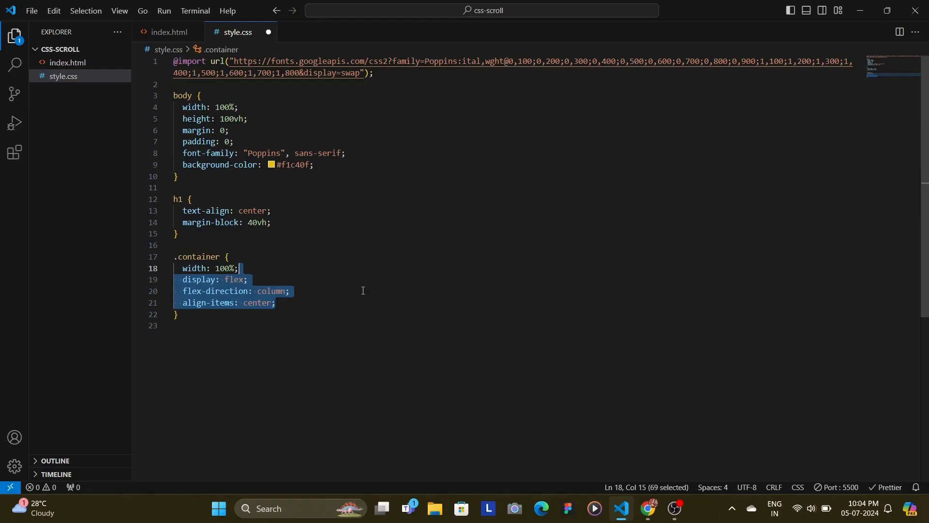
text(padding-block: 100px;)
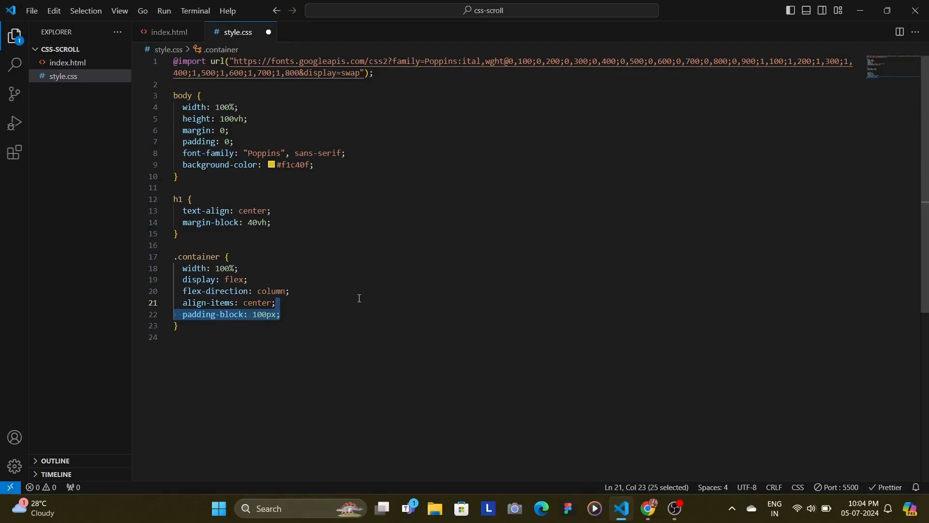
mouse_move(416, 346)
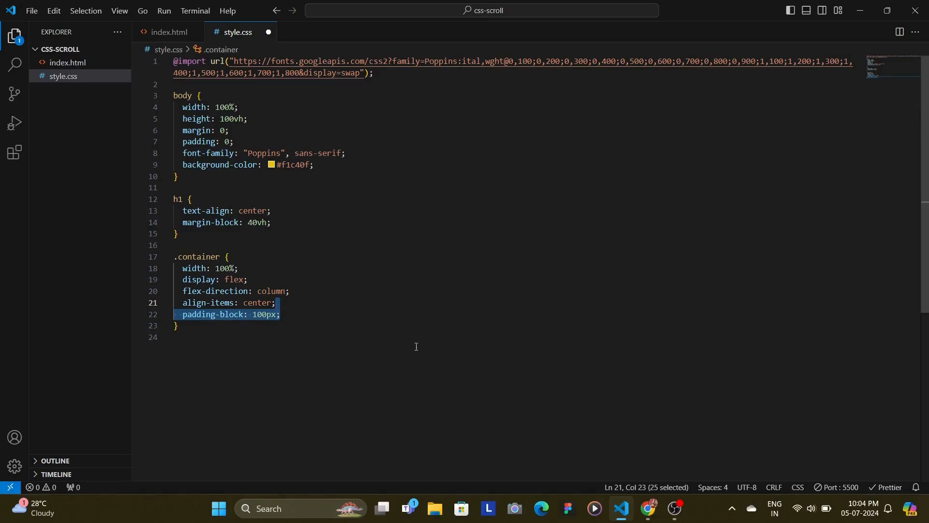
text(gap: 100px;)
text(.card {)
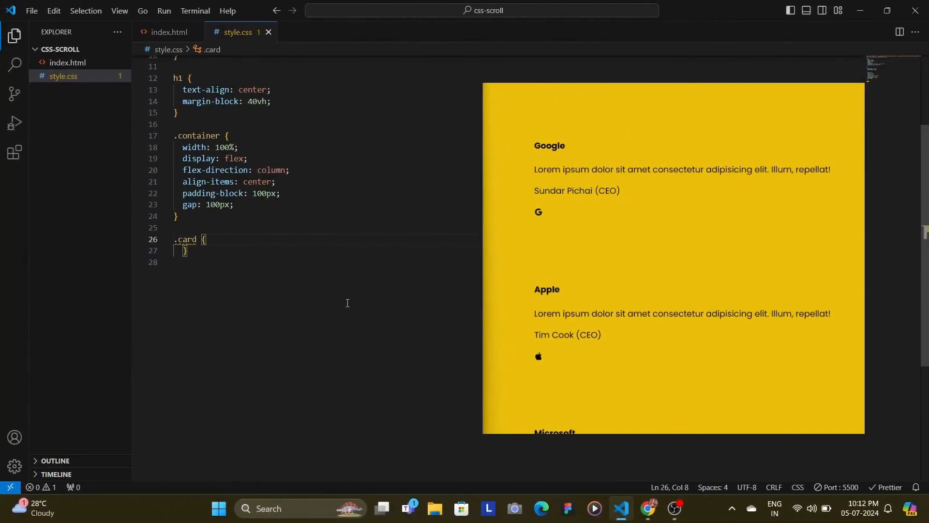
Style .card as a 400px white card with 2px radius, soft shadow, relative position, then save
text(width: 400px;)
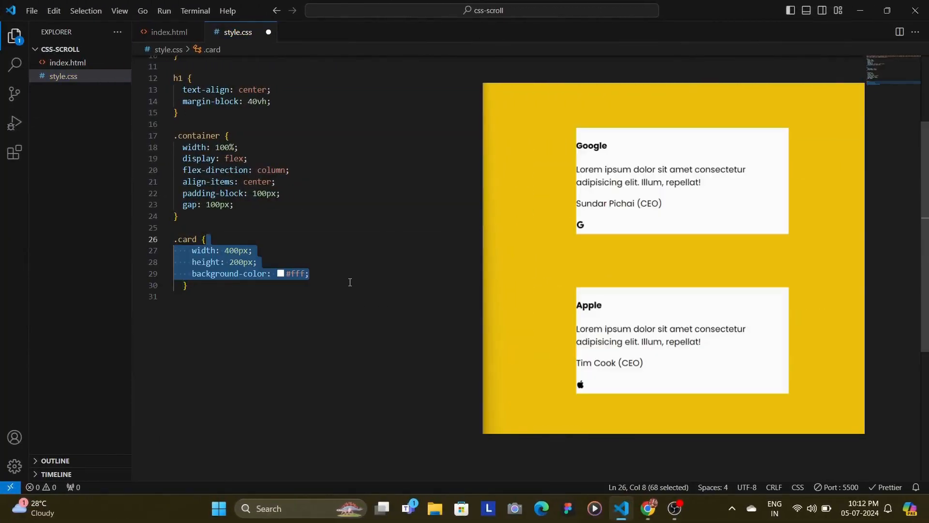
click(188, 285)
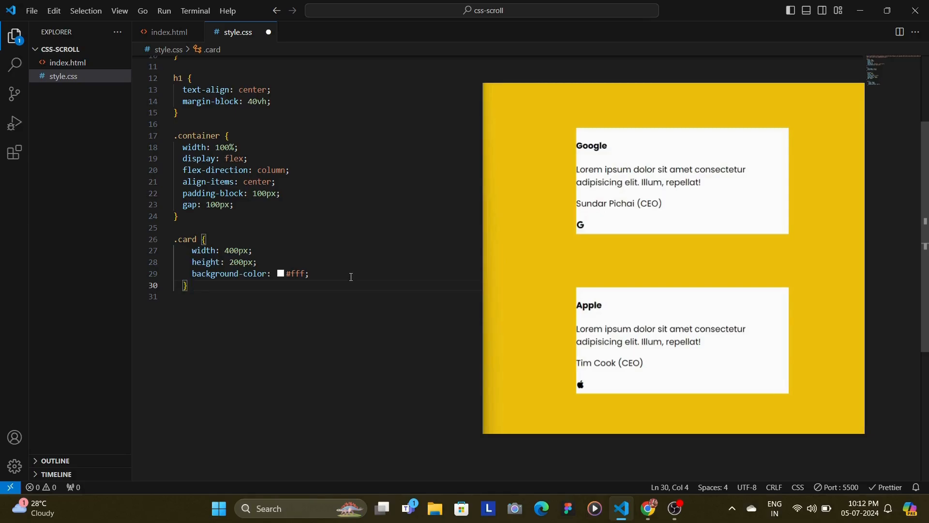
text(border-radius: 2px;)
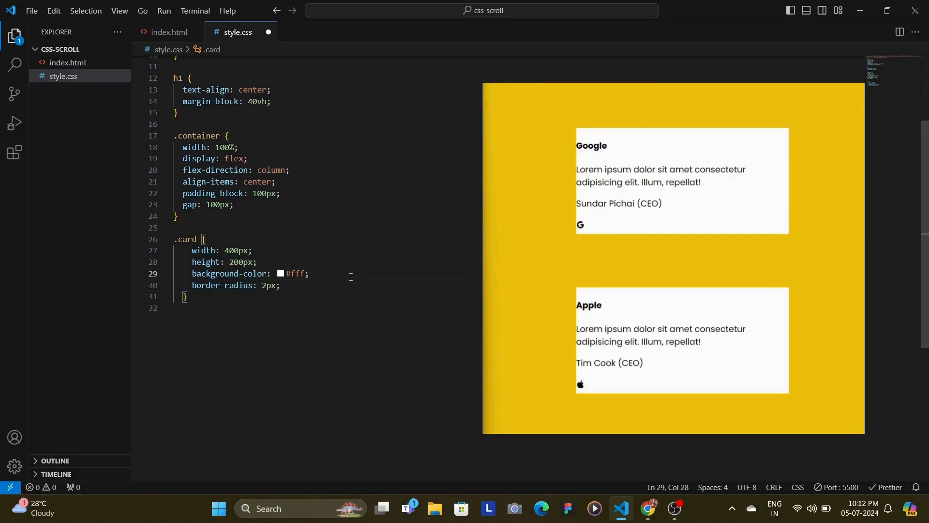
text(box-shadow: 0 5px 20px rgba(0, 0, 0, 0.3);)
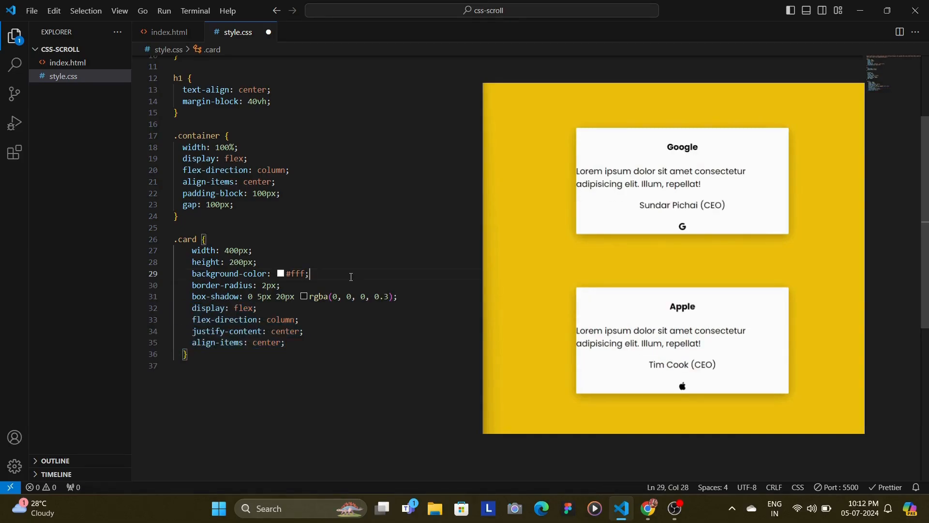
text(position: relative;)
text(transition: 0.3s ease;)
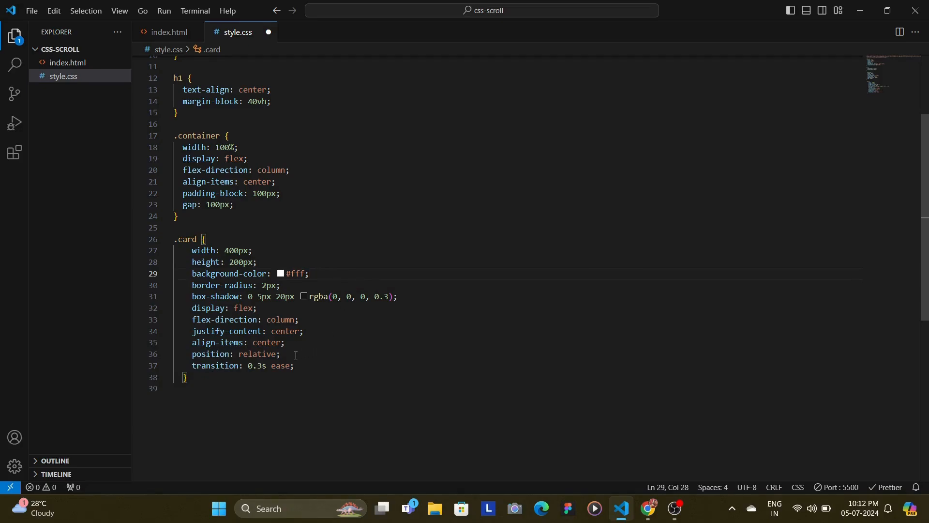
click(285, 354)
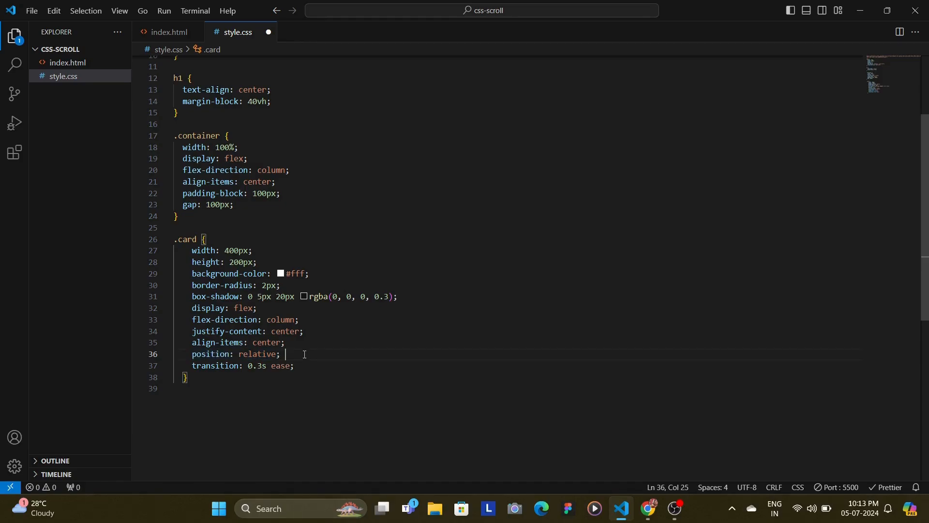
key(ctrl+s)
text(margin-bottom: 20px;)
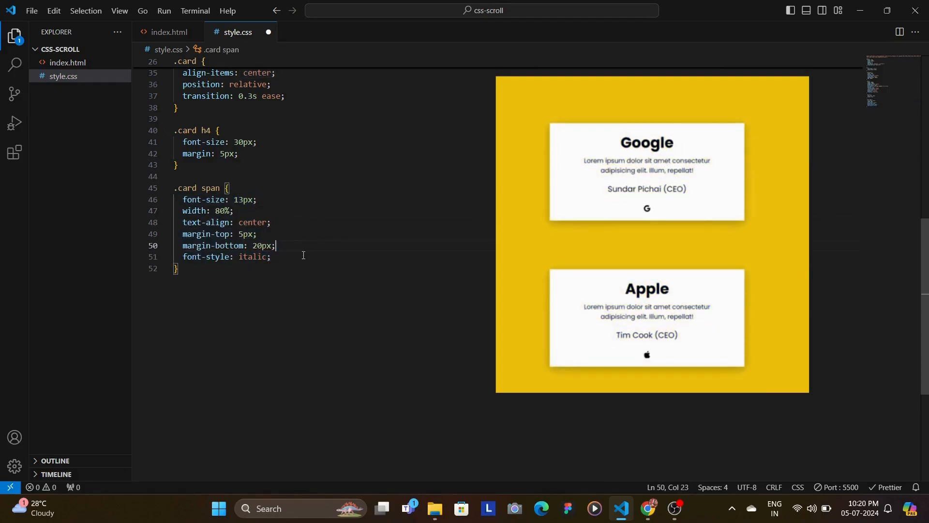
Fade card descriptions to 0.6 opacity and enlarge the corner icon to 30px
text(opacity: 0.6;)
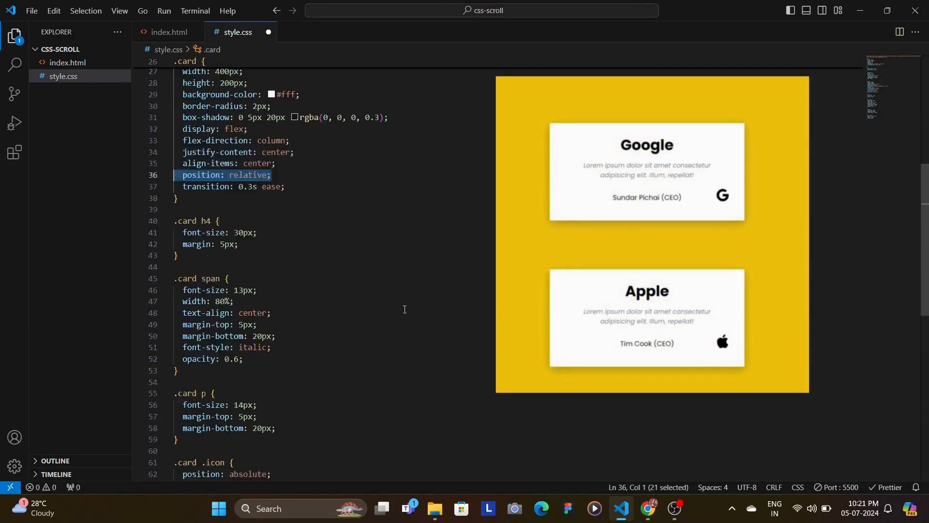
scroll(down, 3)
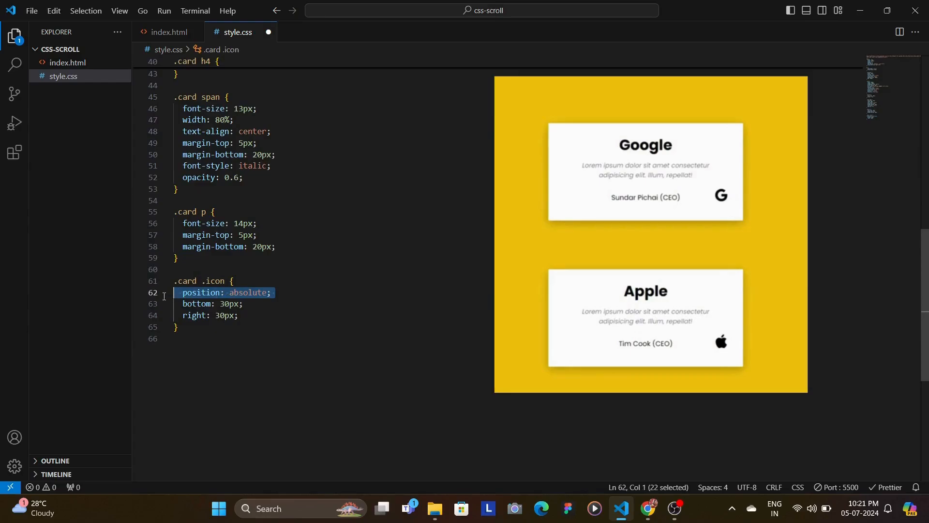
text(font-size: 30px;)
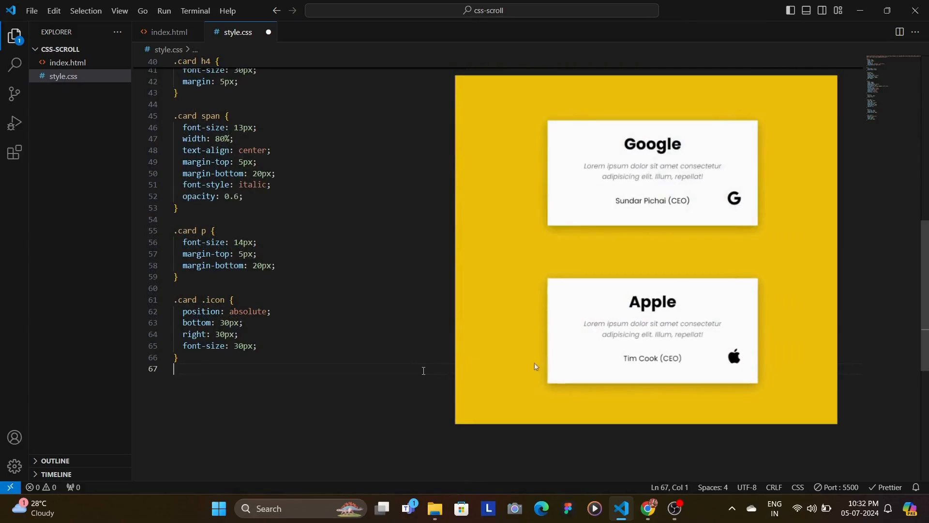
text(.card:hover {)
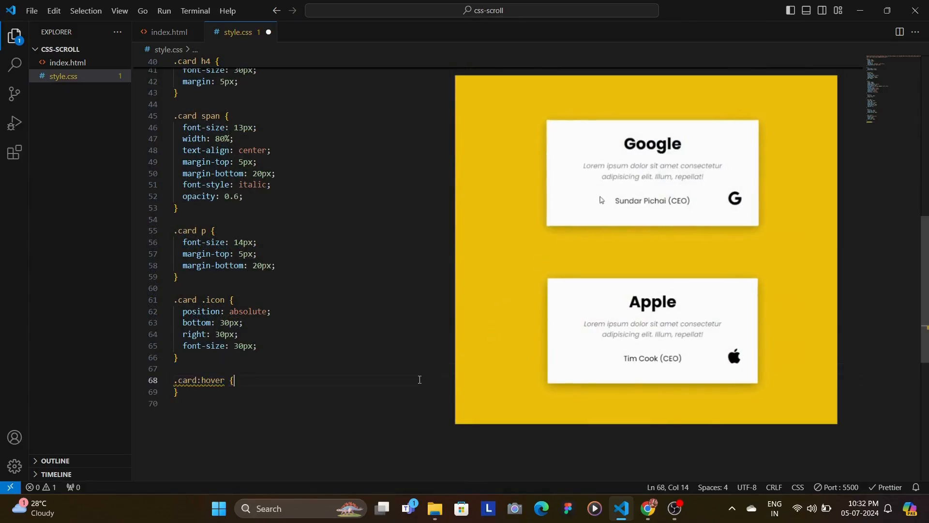
text(scale: 1.01;)
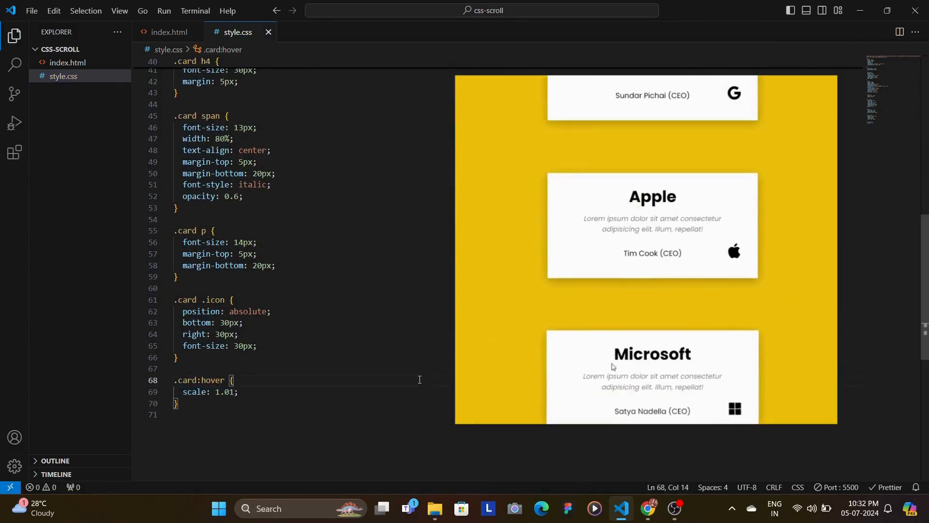
scroll(down, 3)
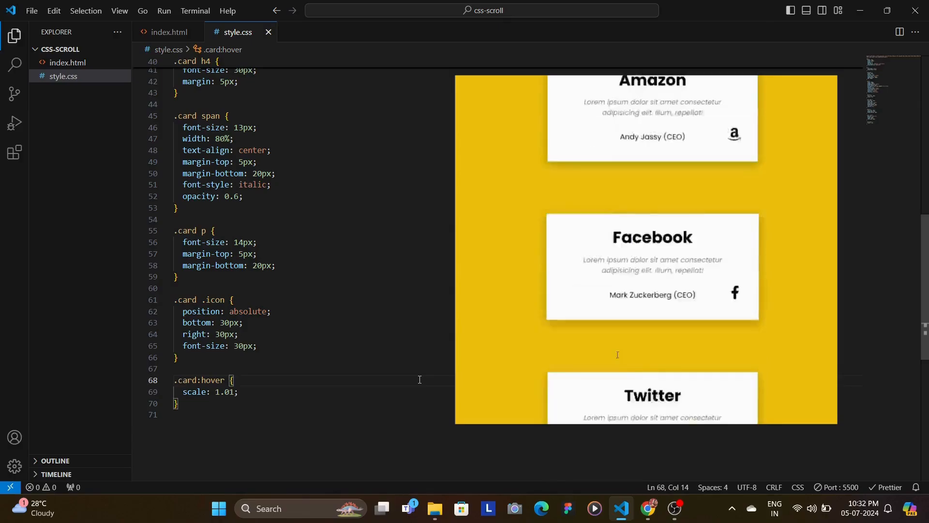
scroll(down, 3)
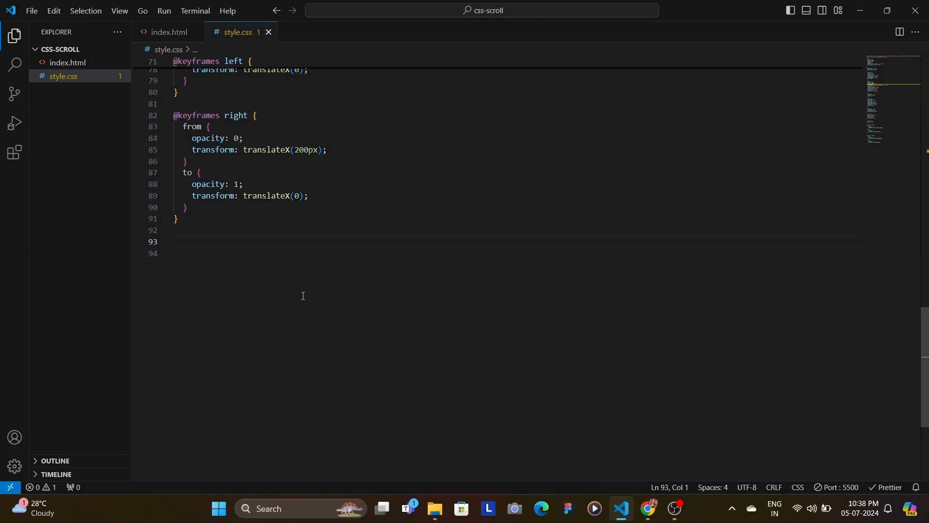
mouse_move(290, 270)
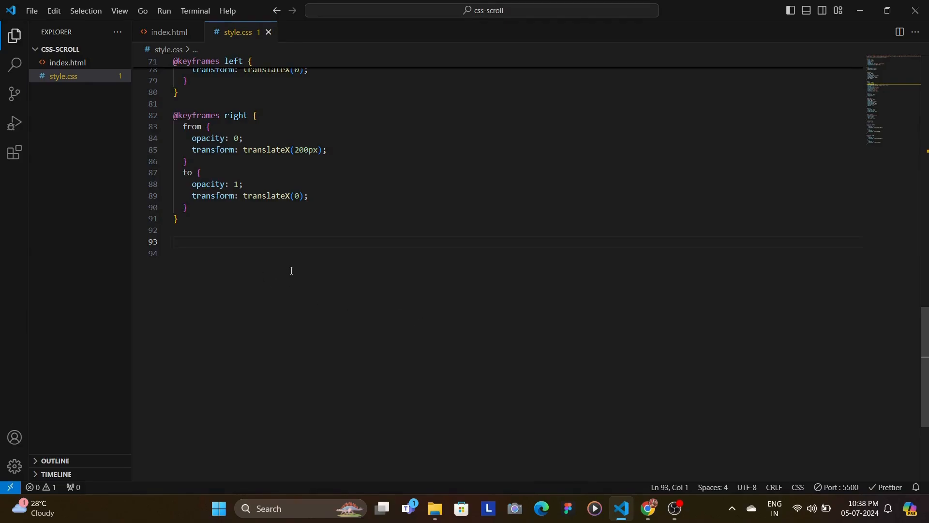
mouse_move(303, 264)
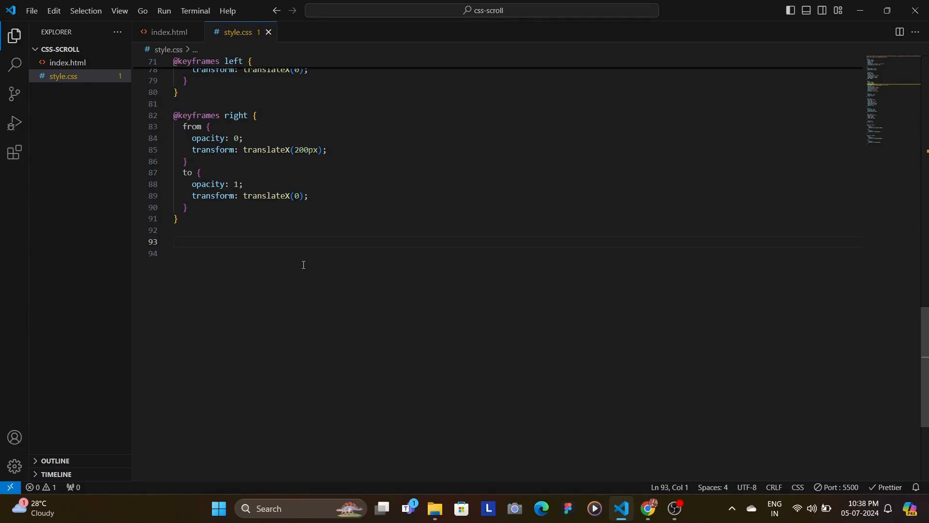
Offset odd and even cards with 200px right and left margins
text(.card:nth-child(odd) {)
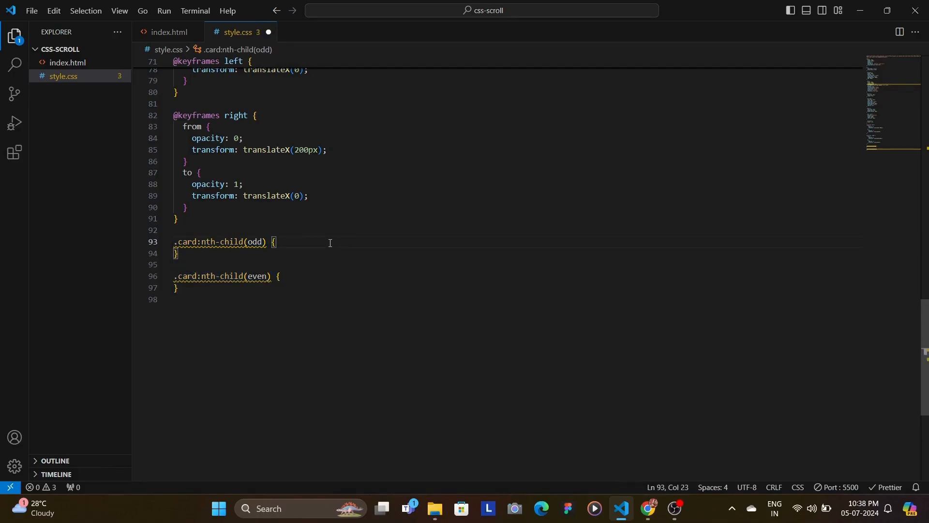
text(margin-right: 200px;)
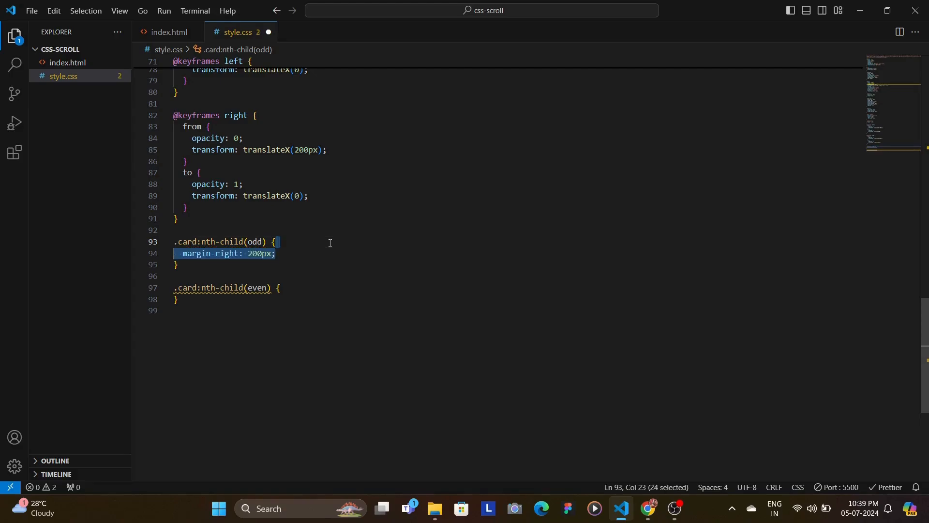
text(margin-left: 200px;)
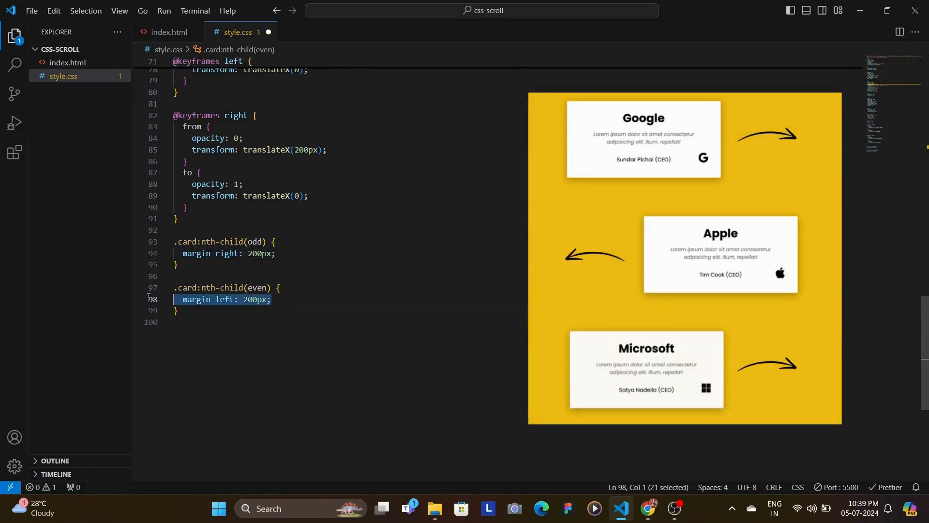
Give the cards right and left 1s ease forwards slide-in animations
click(275, 253)
text(animation: right 1s;)
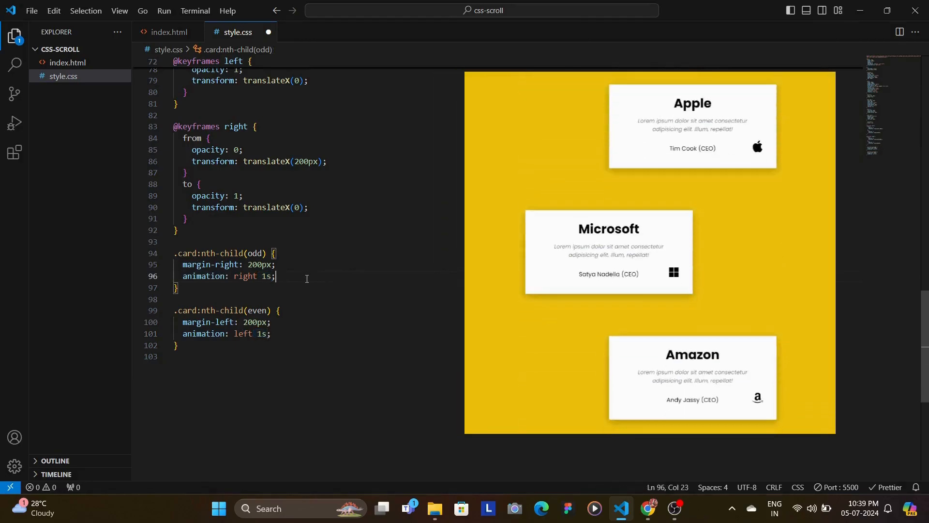
scroll(down, 3)
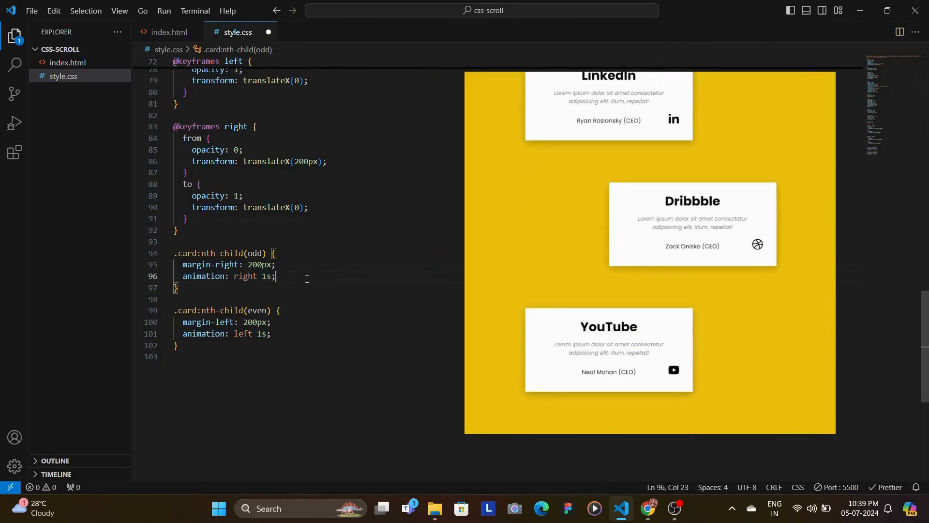
text(ease)
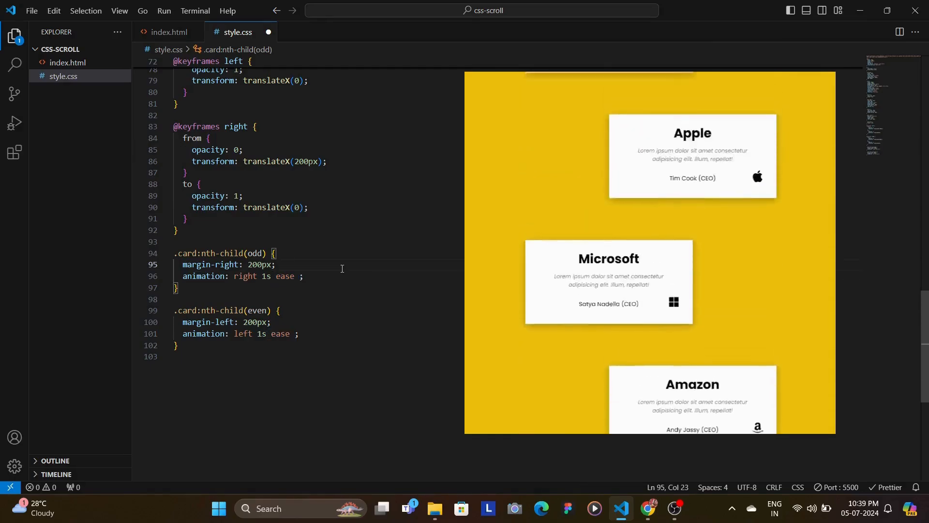
text(forwards)
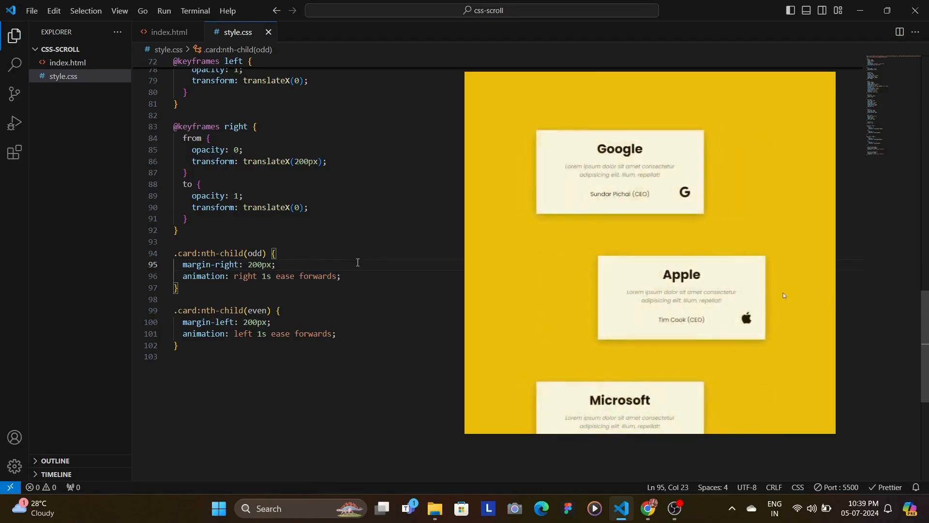
scroll(down, 3)
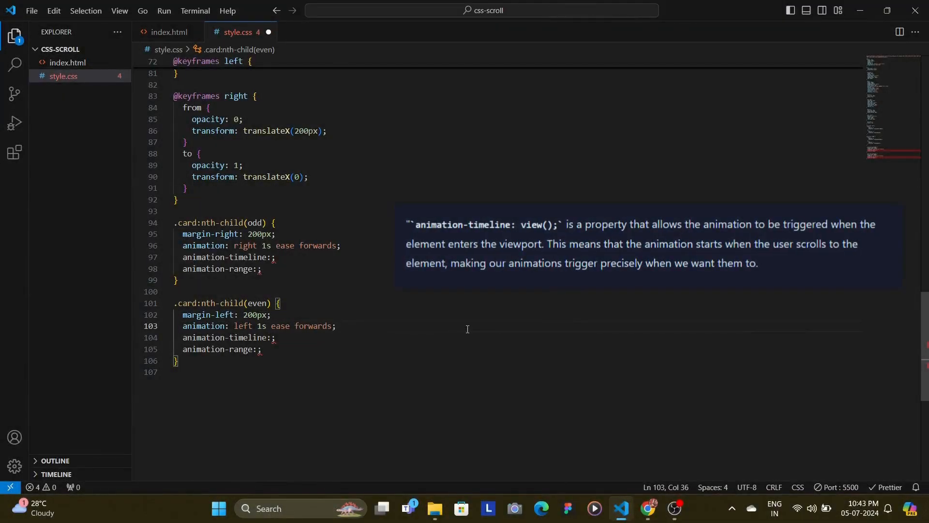
Give both nth-child card rules 'animation-timeline: view()' and 'animation-range: entry 0% cover 30%'
text(view())
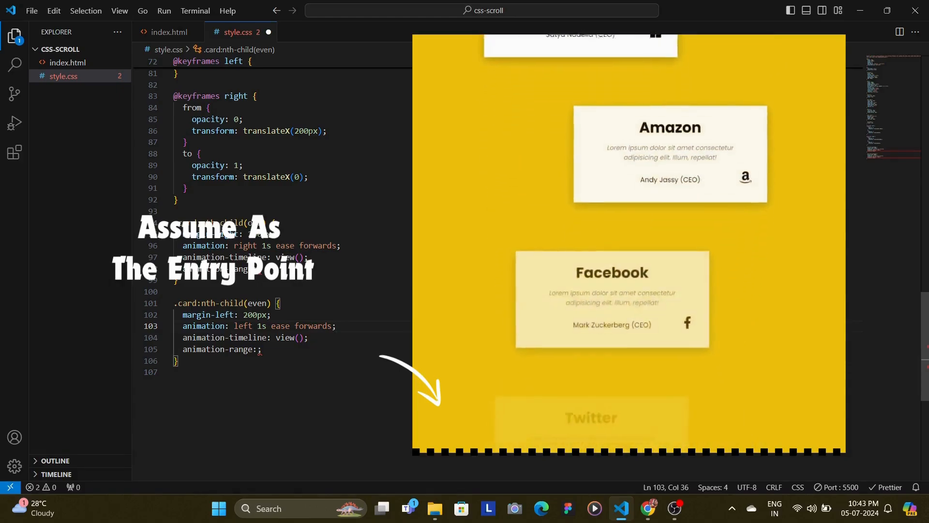
scroll(down, 3)
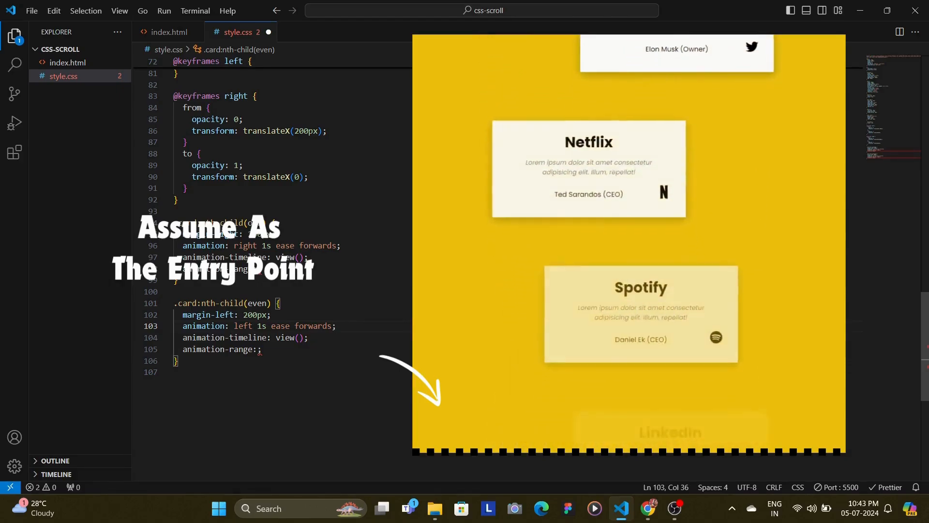
scroll(down, 3)
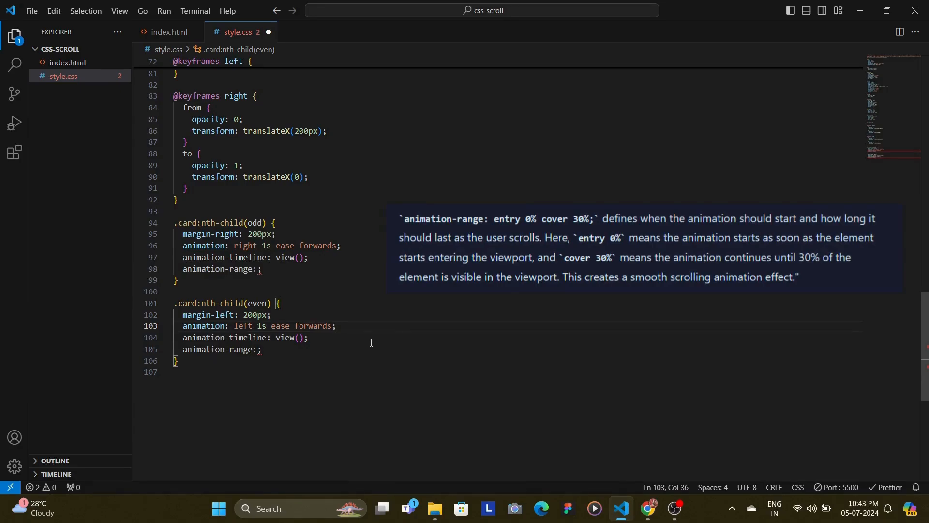
text(entry 0% cover 30%)
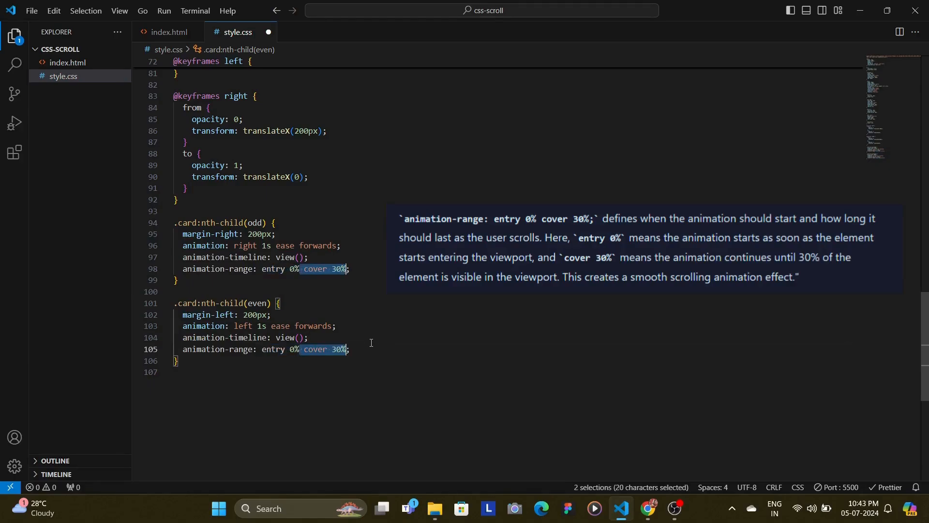
click(308, 337)
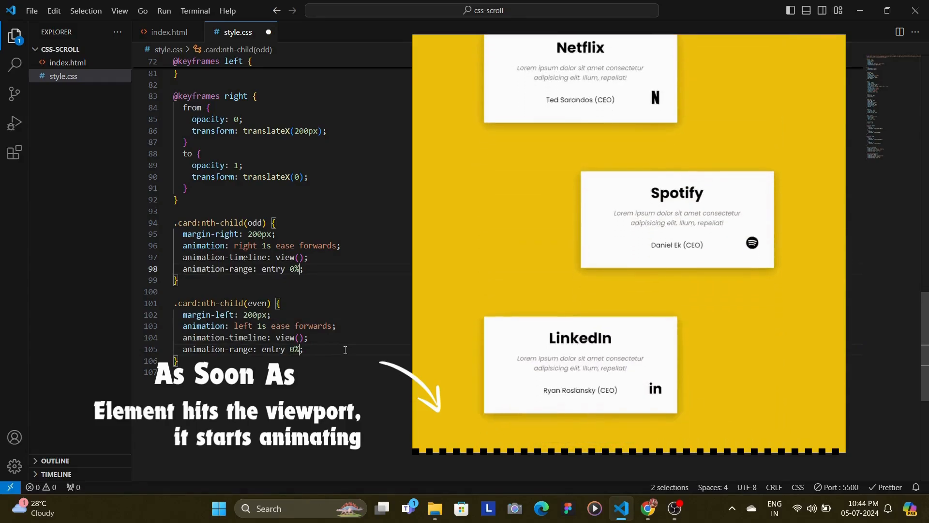
scroll(down, 3)
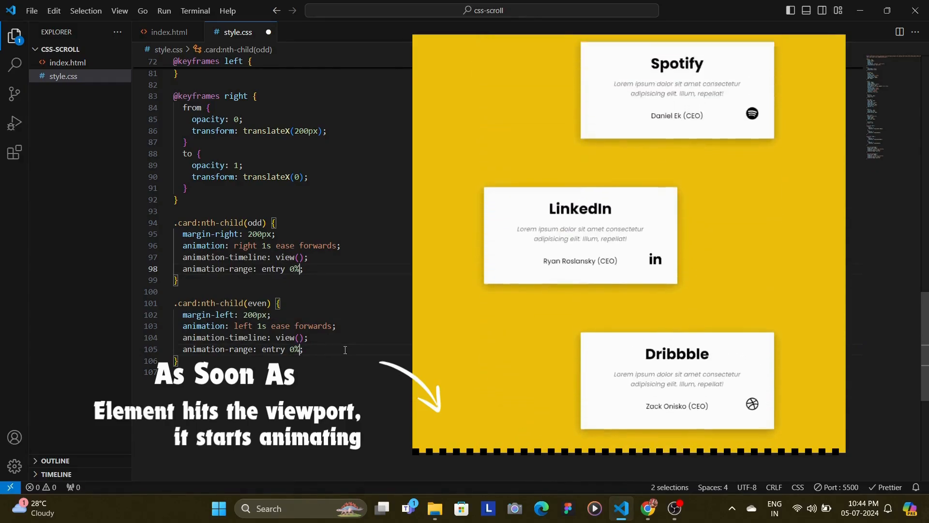
text(cover 30%)
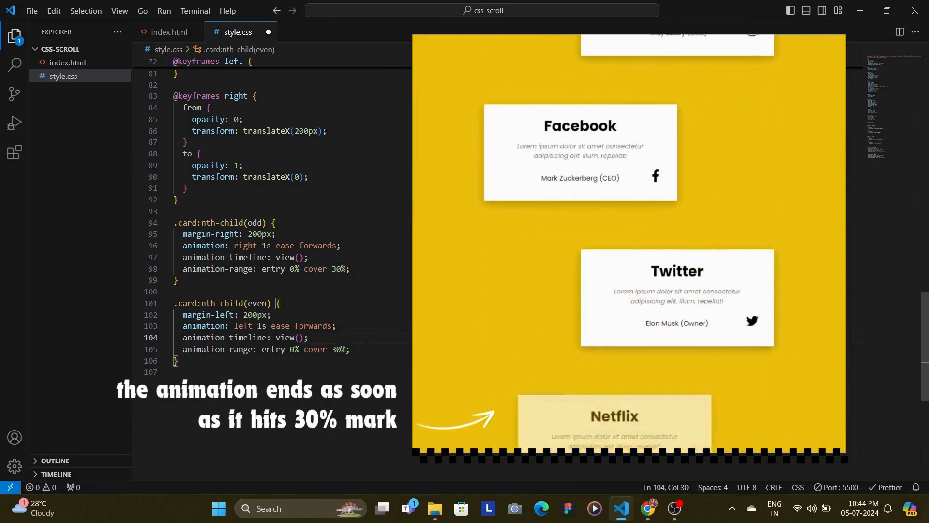
scroll(down, 3)
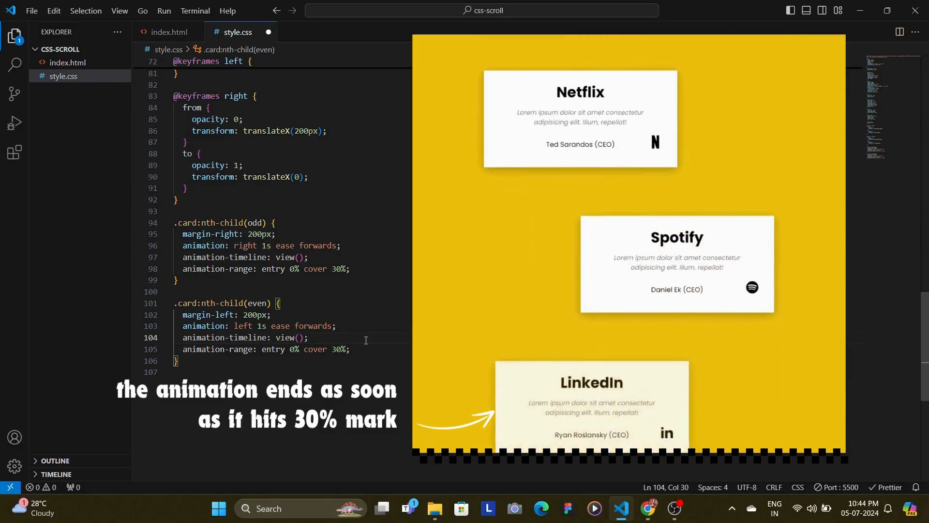
scroll(down, 3)
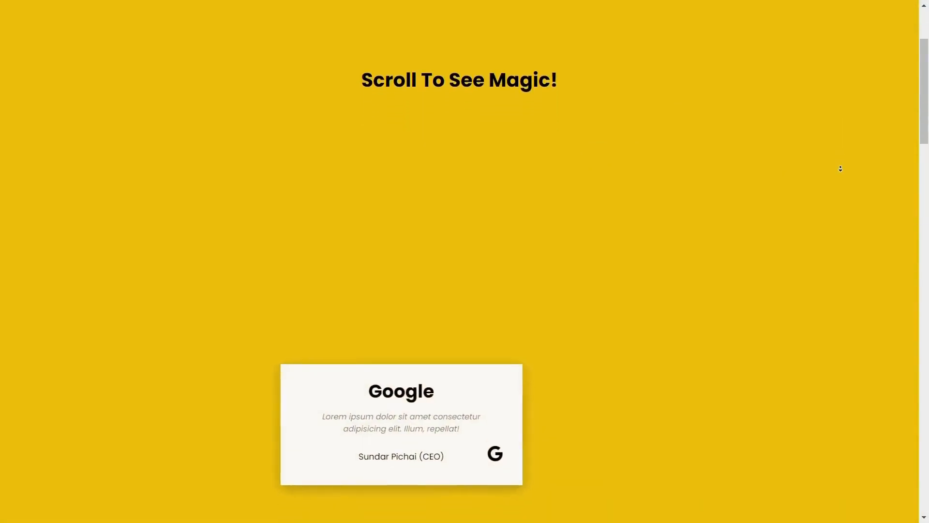
scroll(down, 3)
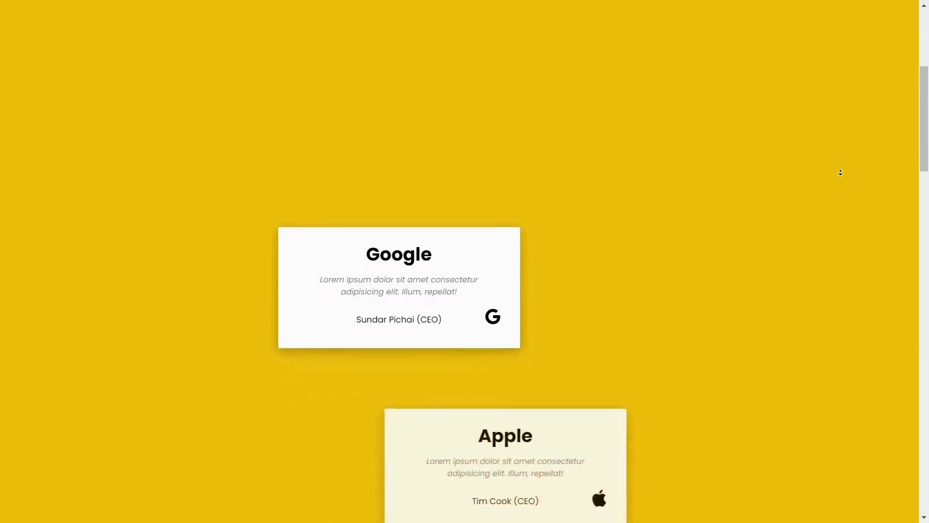
scroll(down, 3)
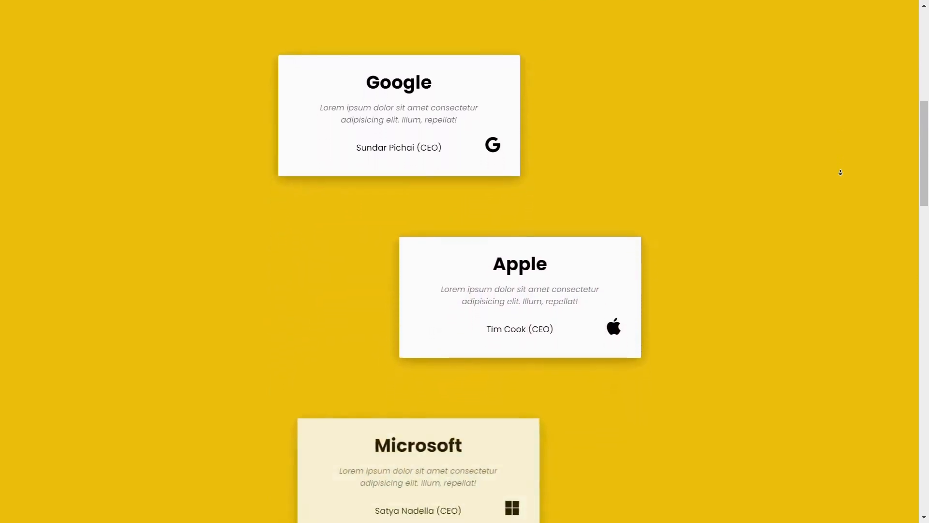
scroll(down, 3)
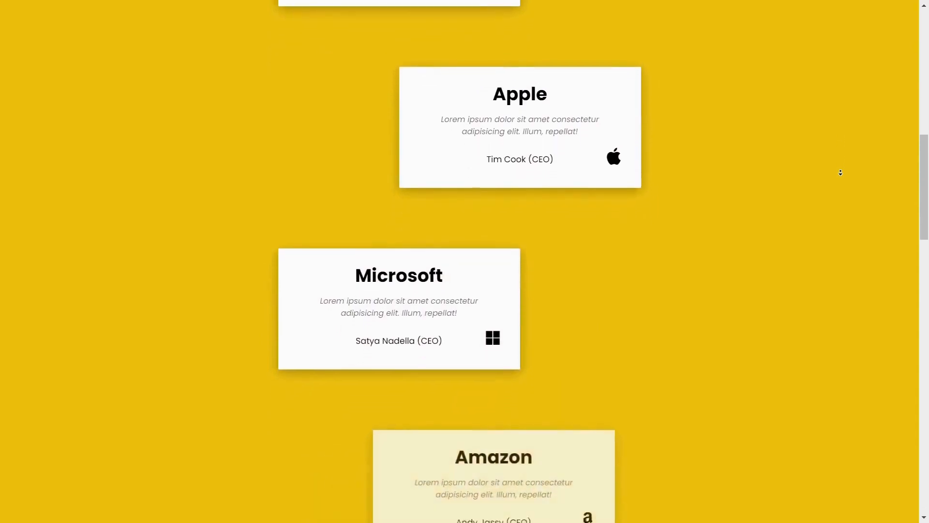
scroll(down, 3)
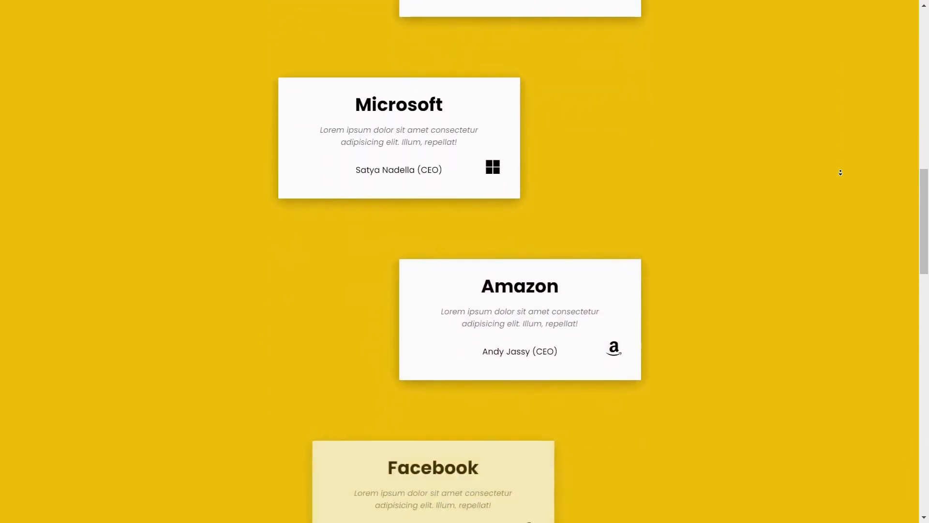
scroll(down, 3)
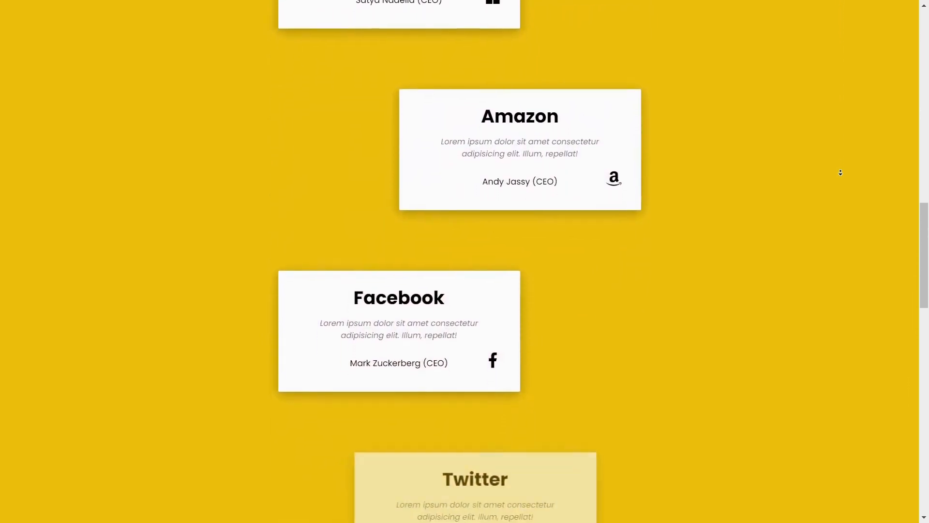
scroll(down, 3)
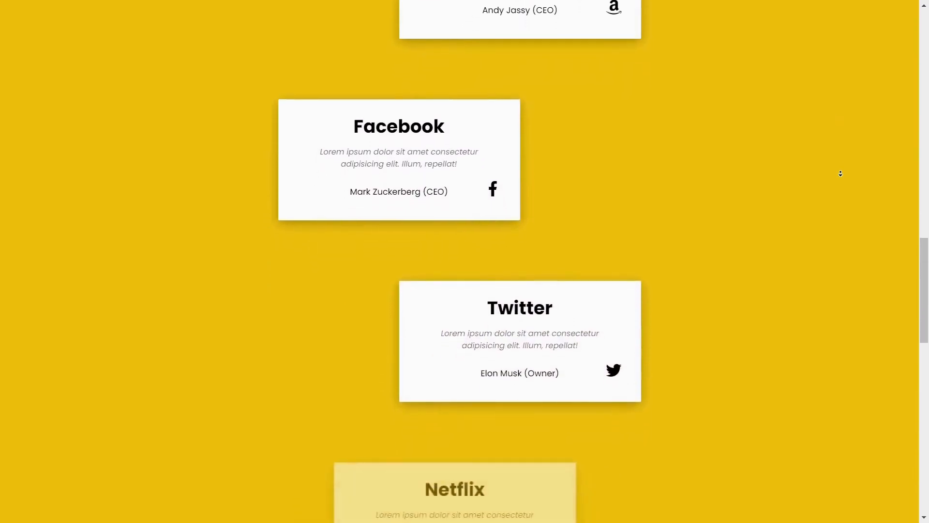
scroll(down, 3)
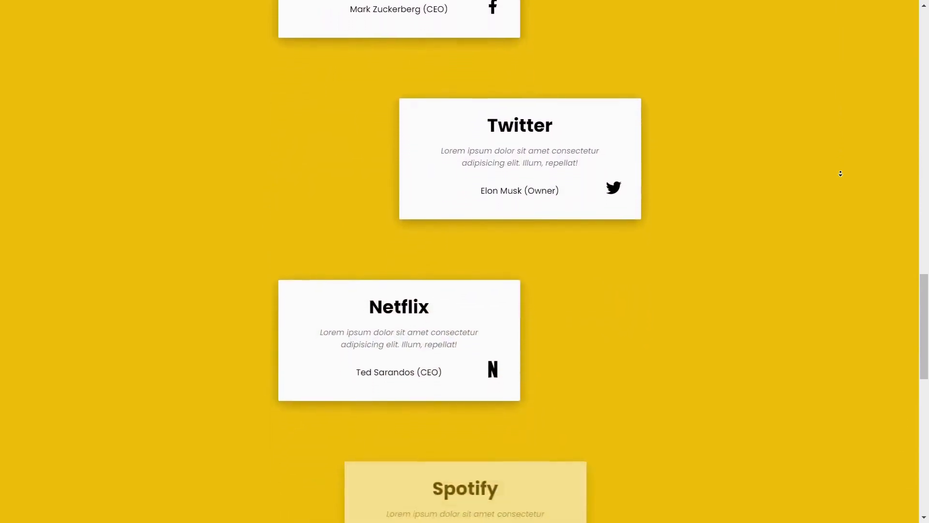
scroll(down, 3)
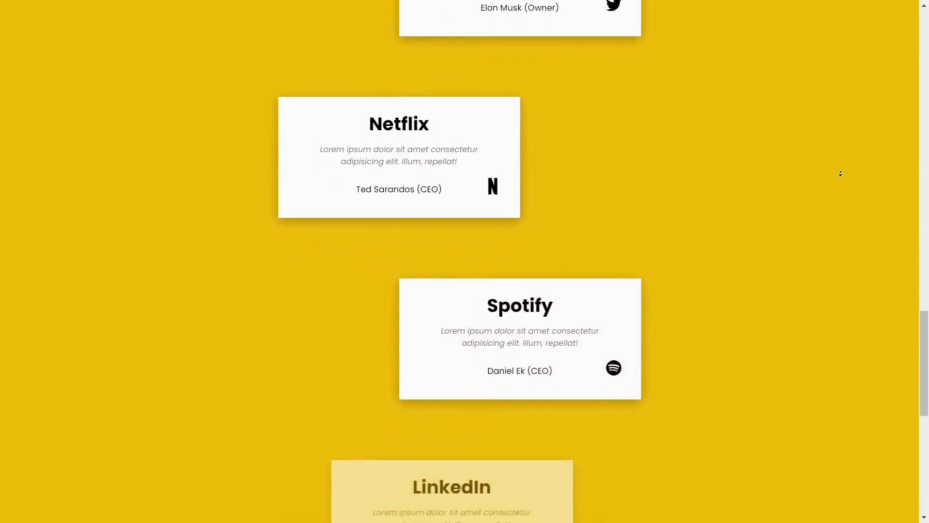
scroll(down, 3)
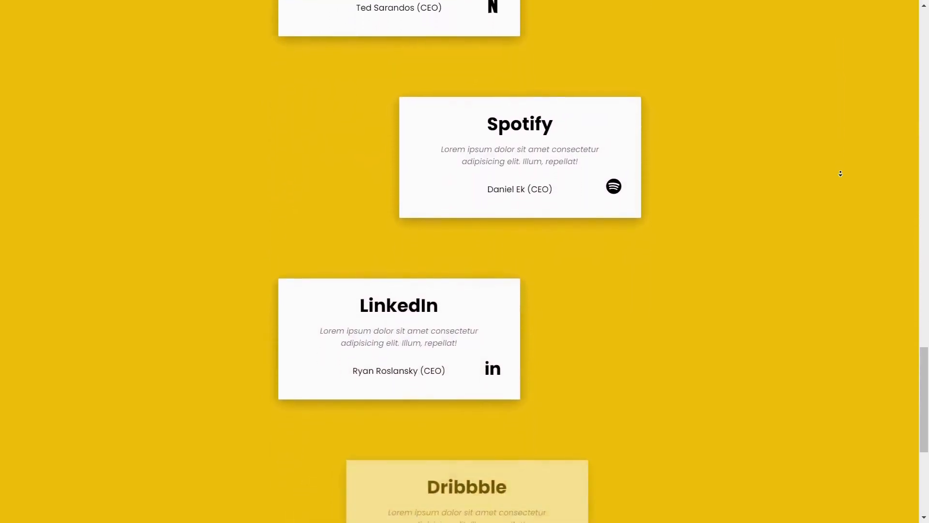
scroll(down, 3)
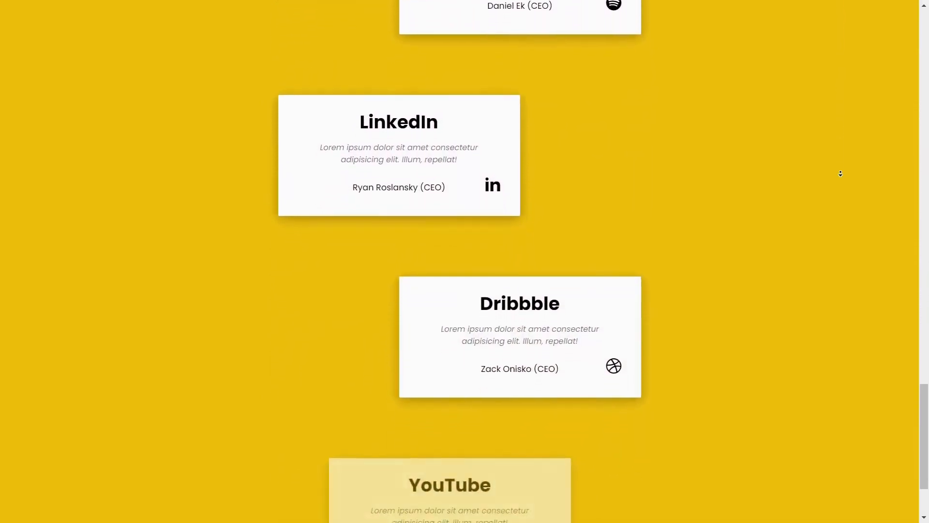
scroll(down, 3)
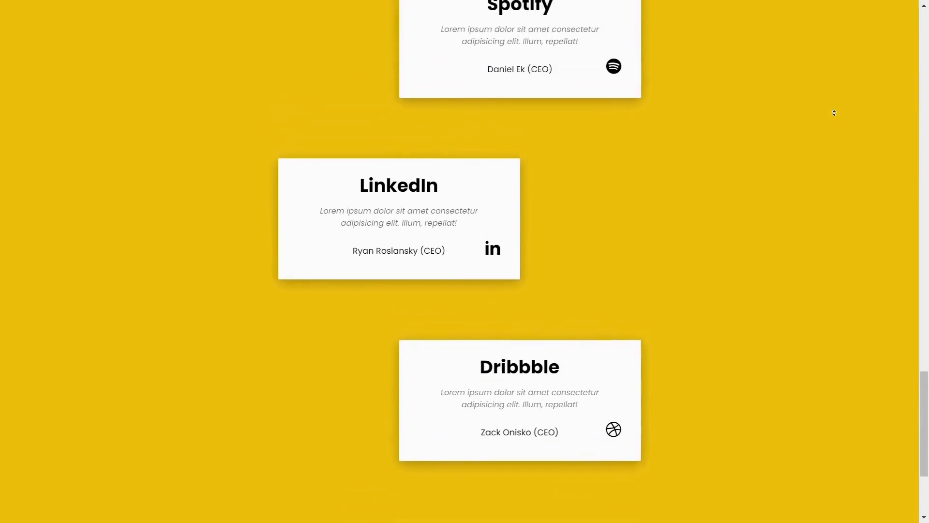
scroll(down, 3)
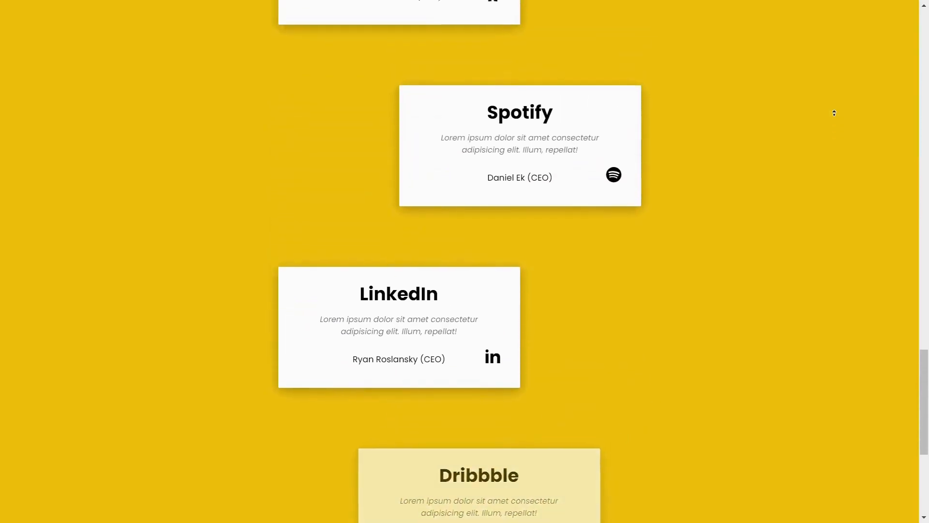
scroll(up, 3)
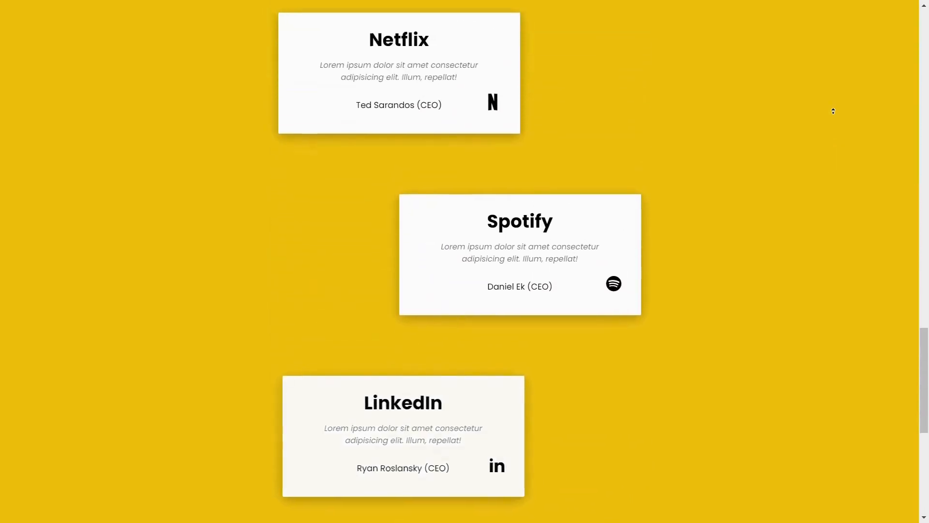